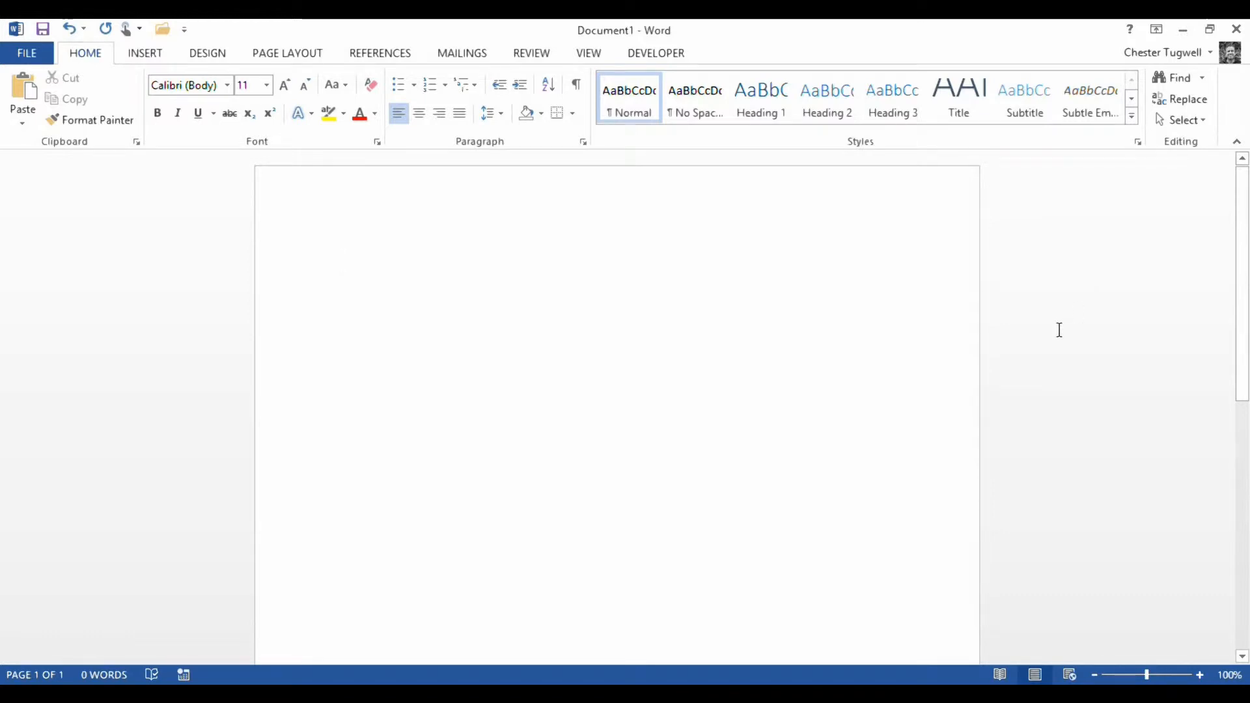
{"action": "mouse_move", "coordinate": [766, 263]}
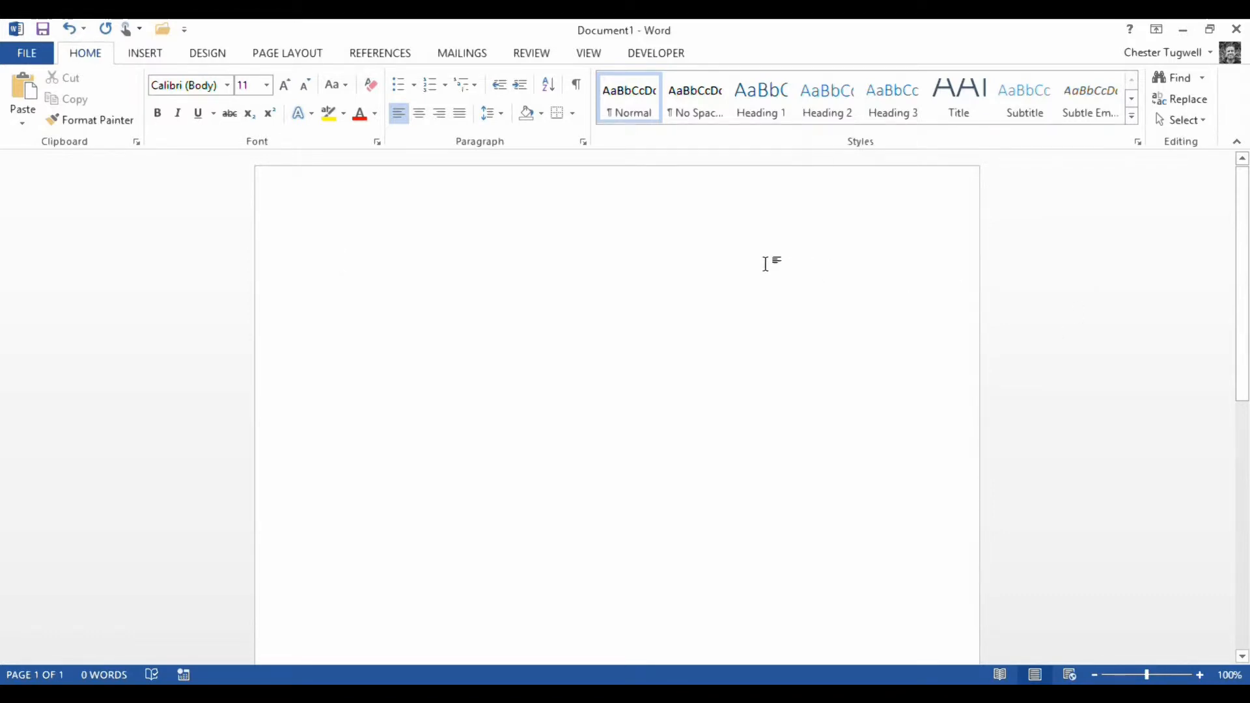
{"action": "mouse_move", "coordinate": [598, 203]}
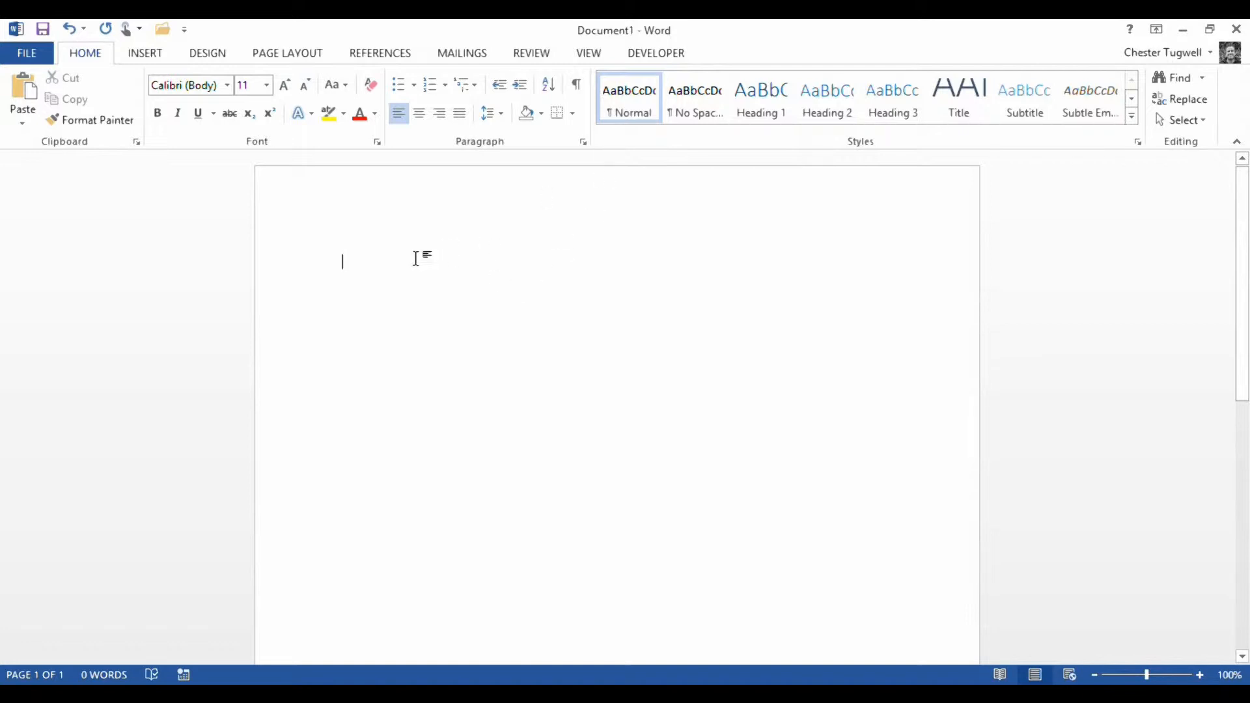
{"action": "mouse_move", "coordinate": [849, 140]}
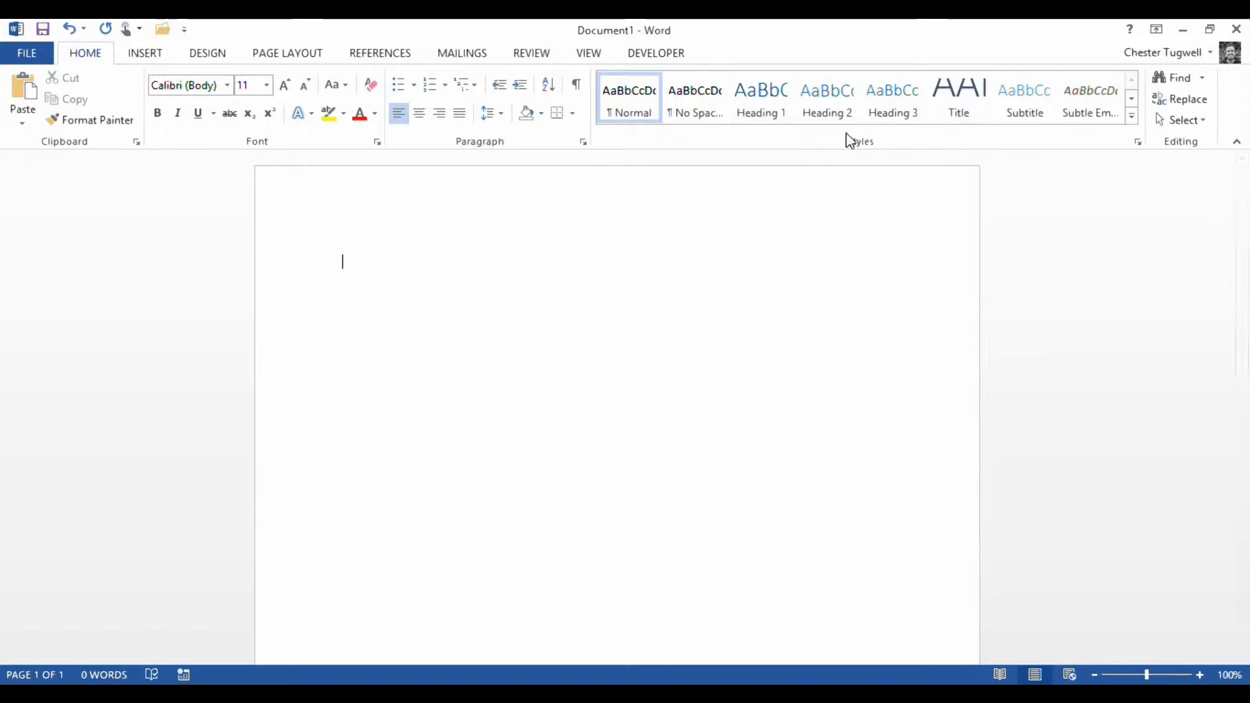
{"action": "mouse_move", "coordinate": [458, 265]}
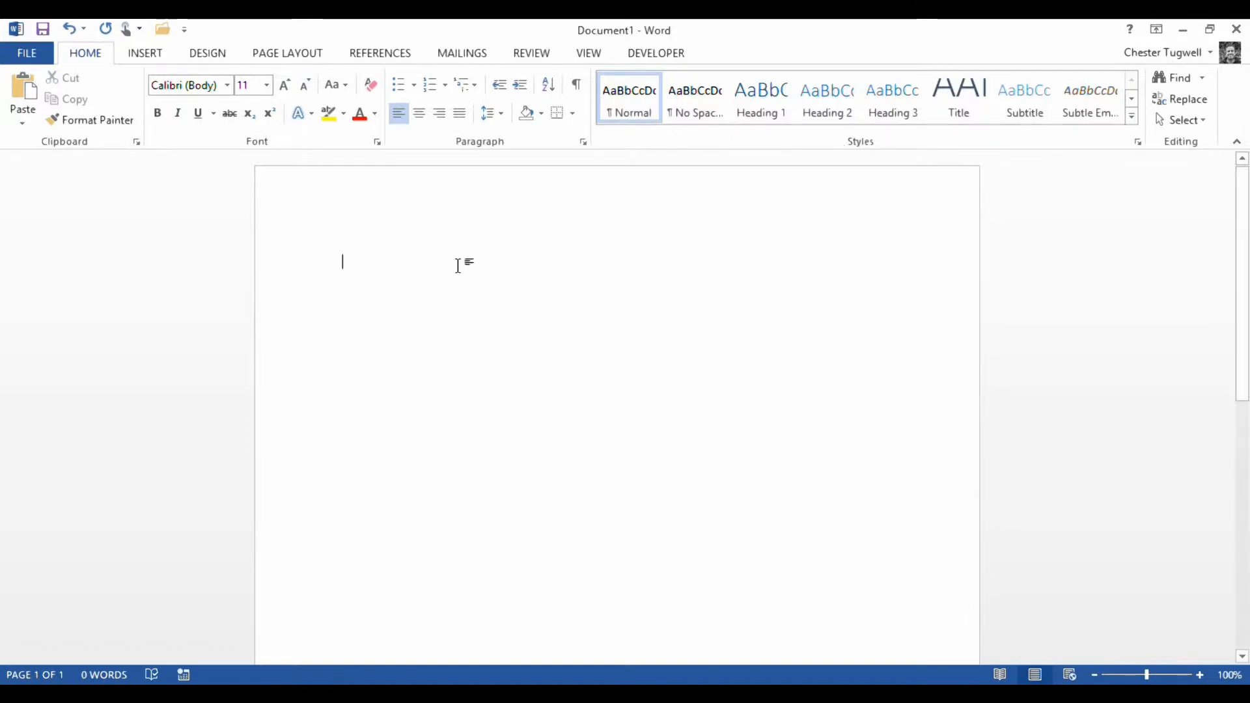
{"action": "mouse_move", "coordinate": [1024, 304]}
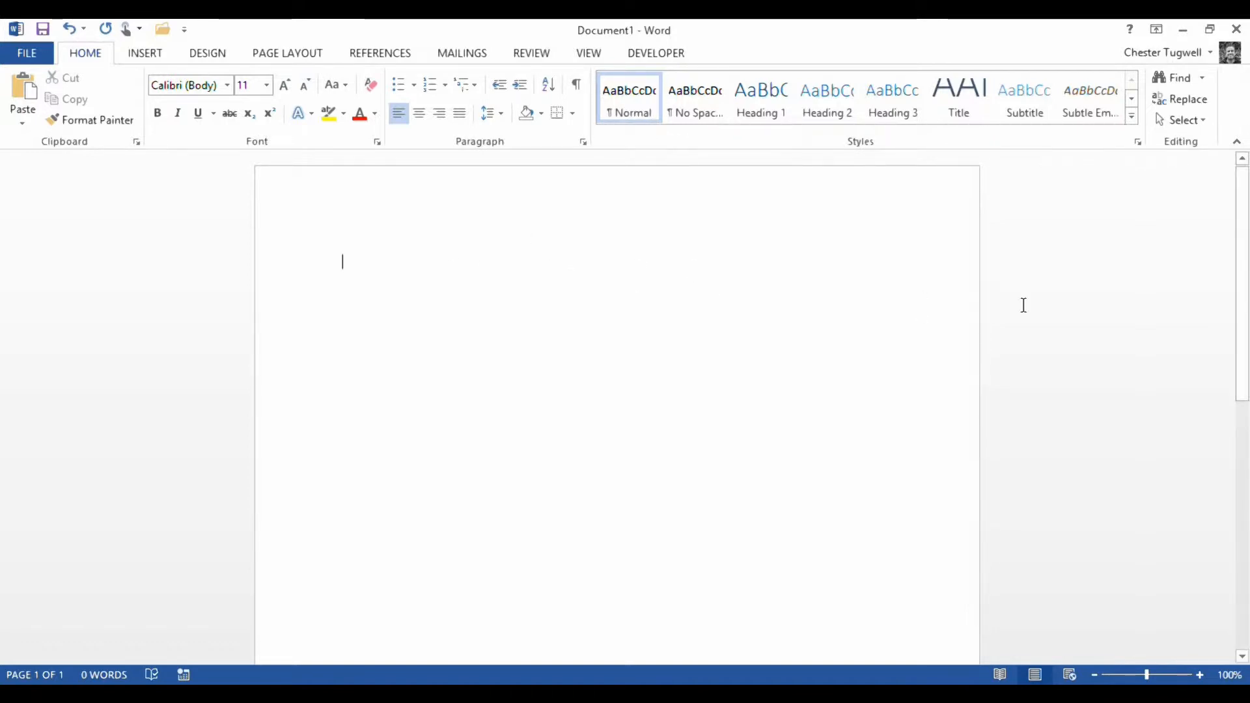
{"action": "mouse_move", "coordinate": [785, 290]}
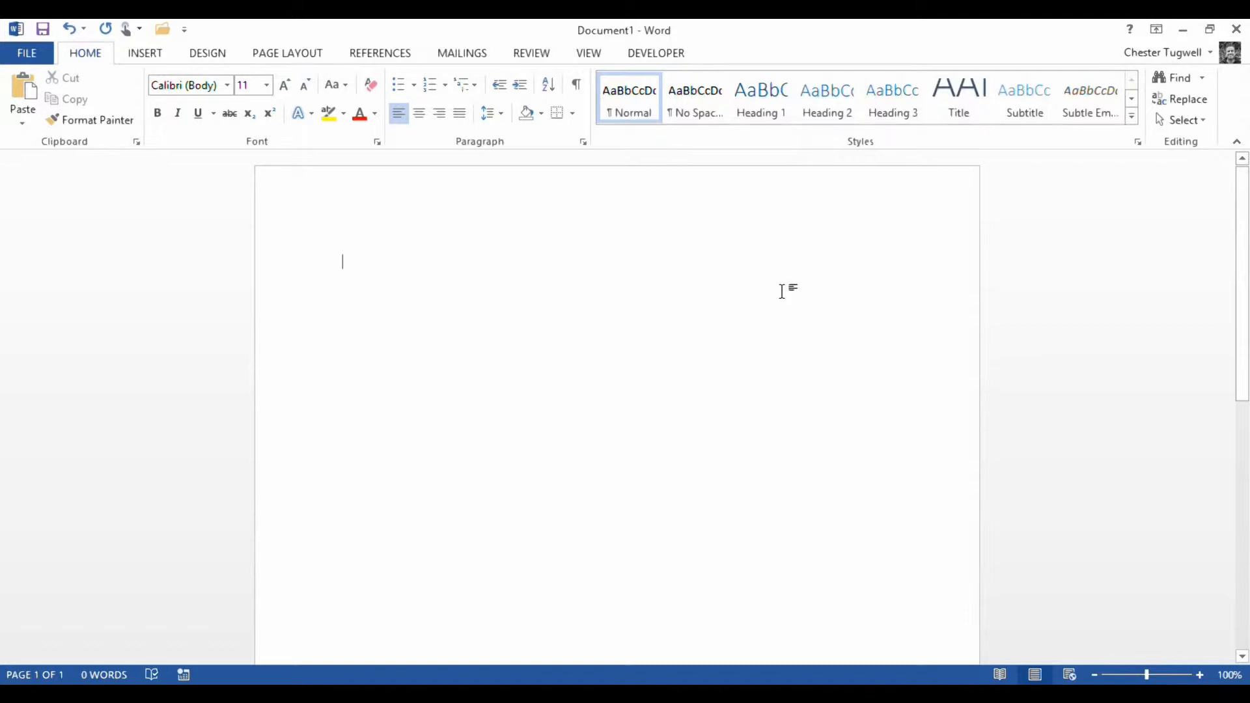
Step: Add the word Heading and make it a Heading 1
{"action": "type", "text": "H"}
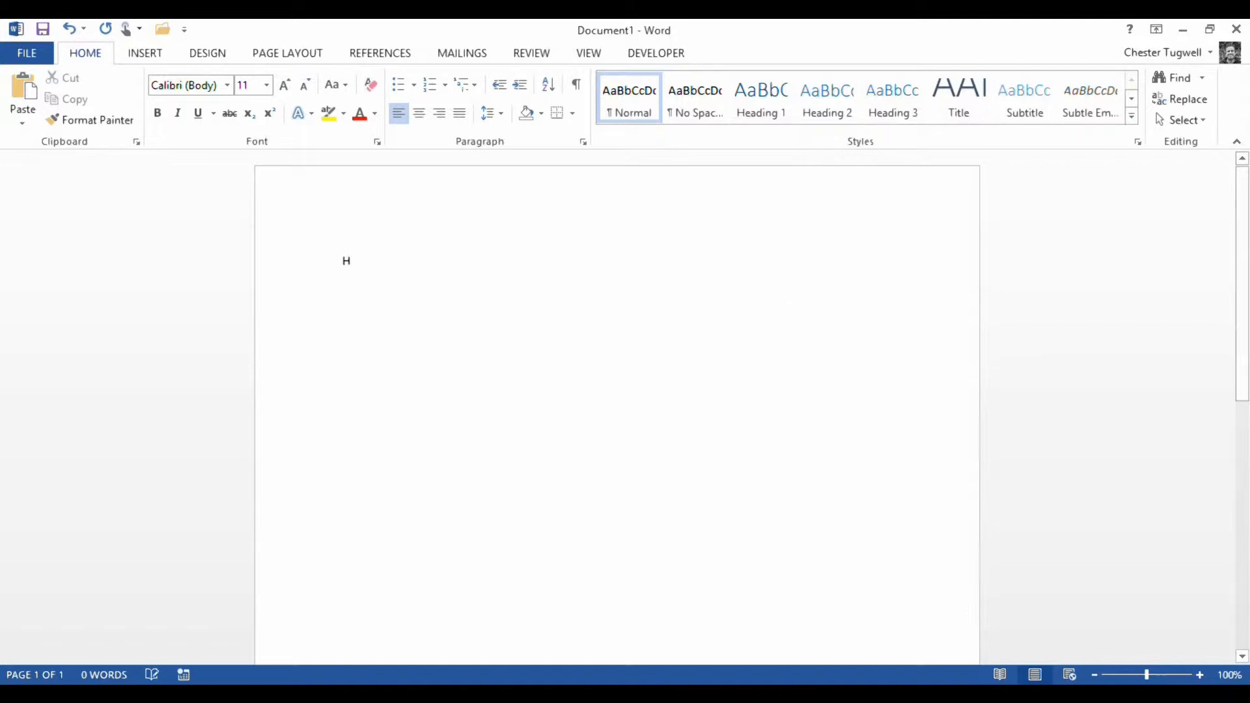
{"action": "type", "text": "eading"}
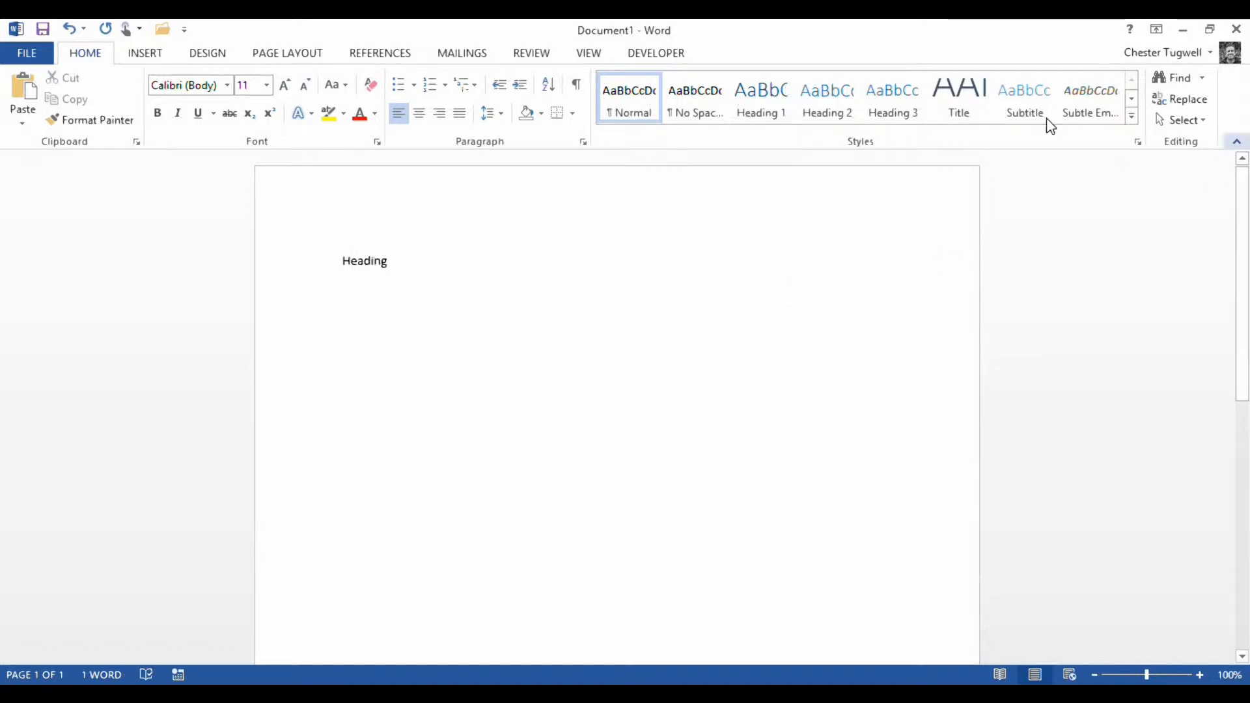
{"action": "left_click", "coordinate": [759, 100]}
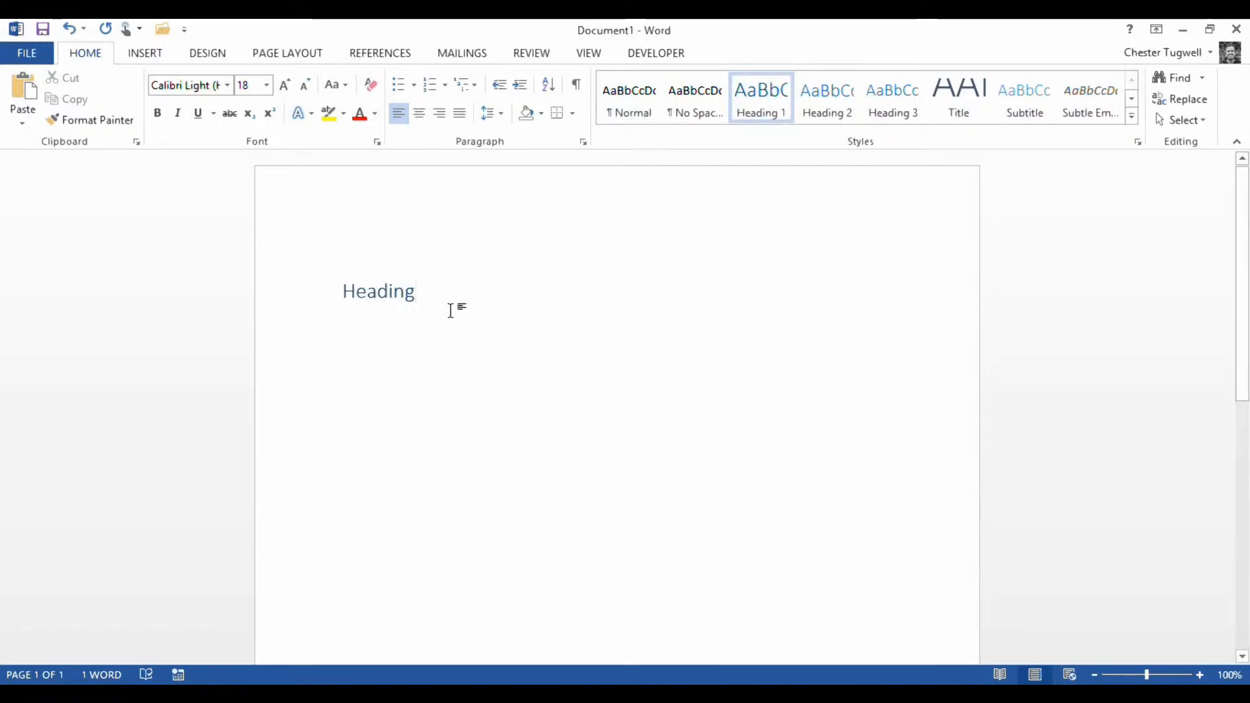
Step: Add filler body text and sample paragraphs with =rand()
{"action": "type", "text": "jsdvjsdkjnfs"}
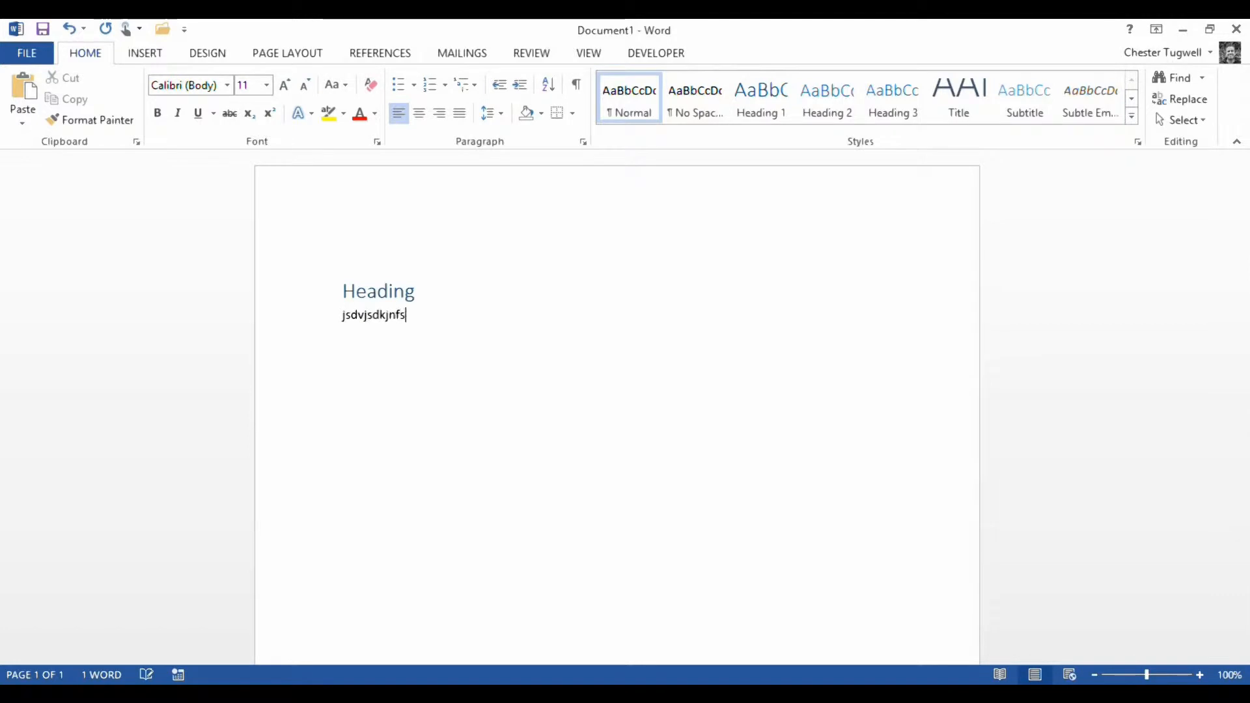
{"action": "type", "text": "jknfkjnfkj"}
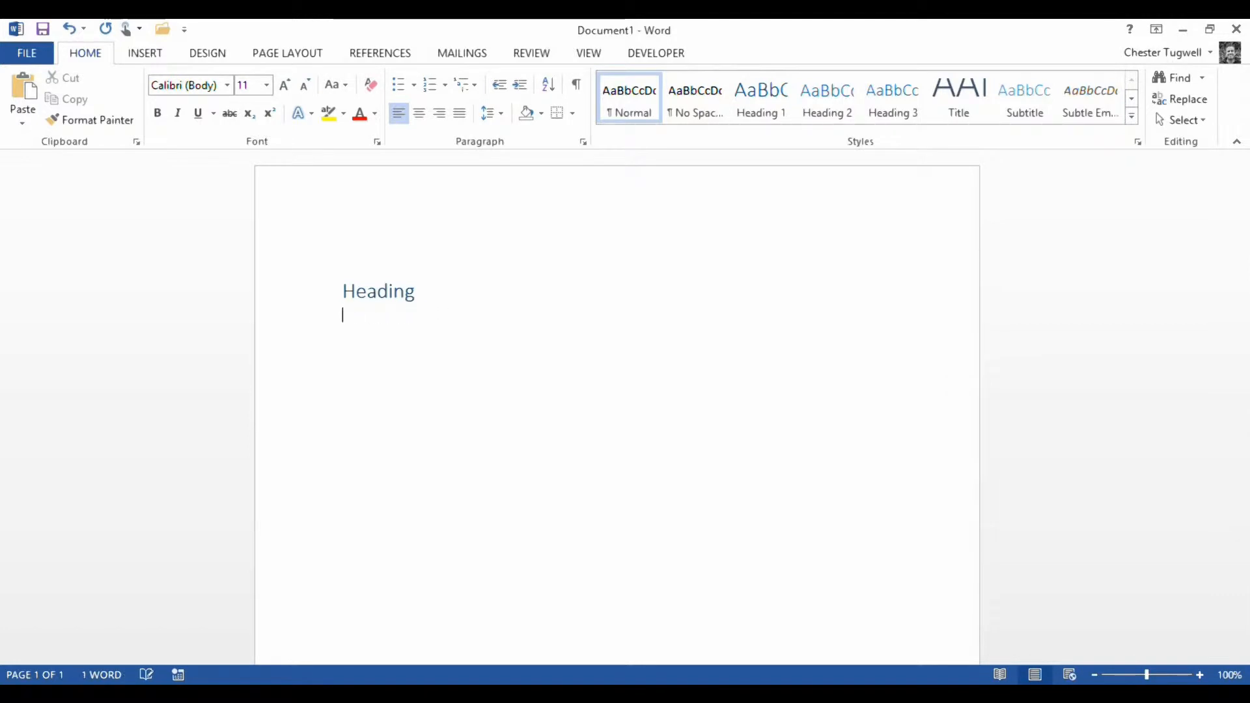
{"action": "type", "text": "=rand("}
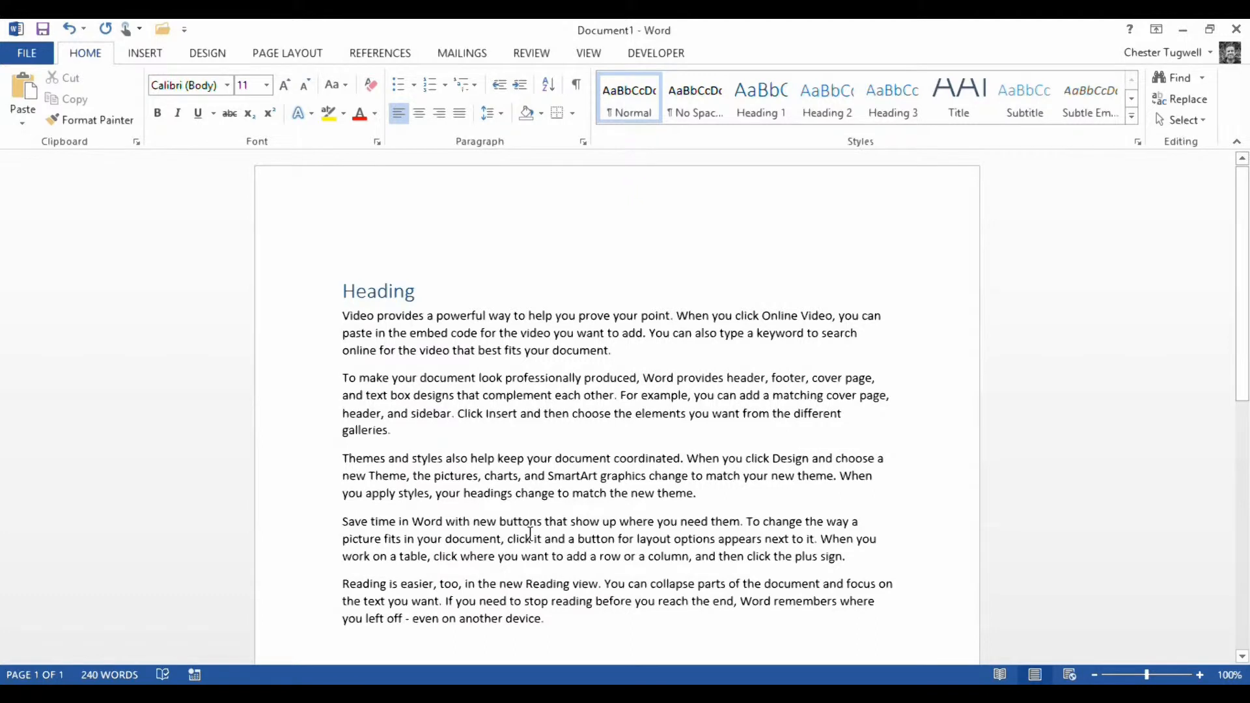
{"action": "mouse_move", "coordinate": [538, 514]}
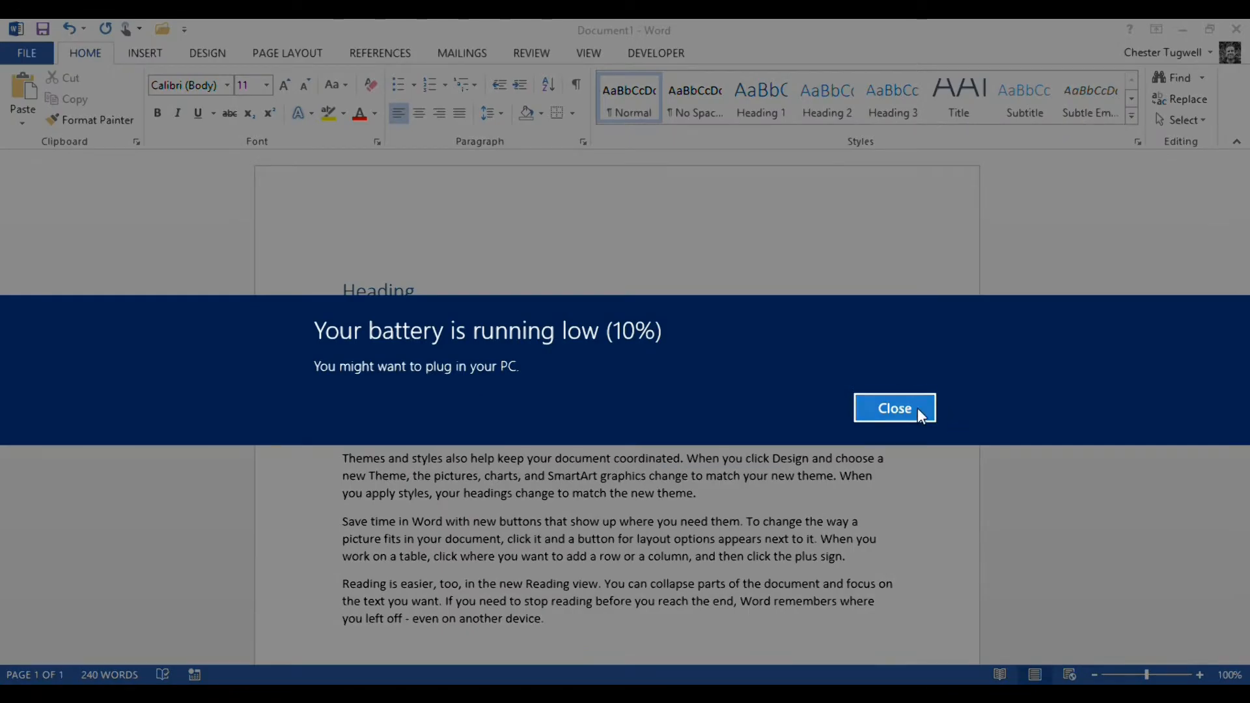
{"action": "left_click", "coordinate": [894, 408]}
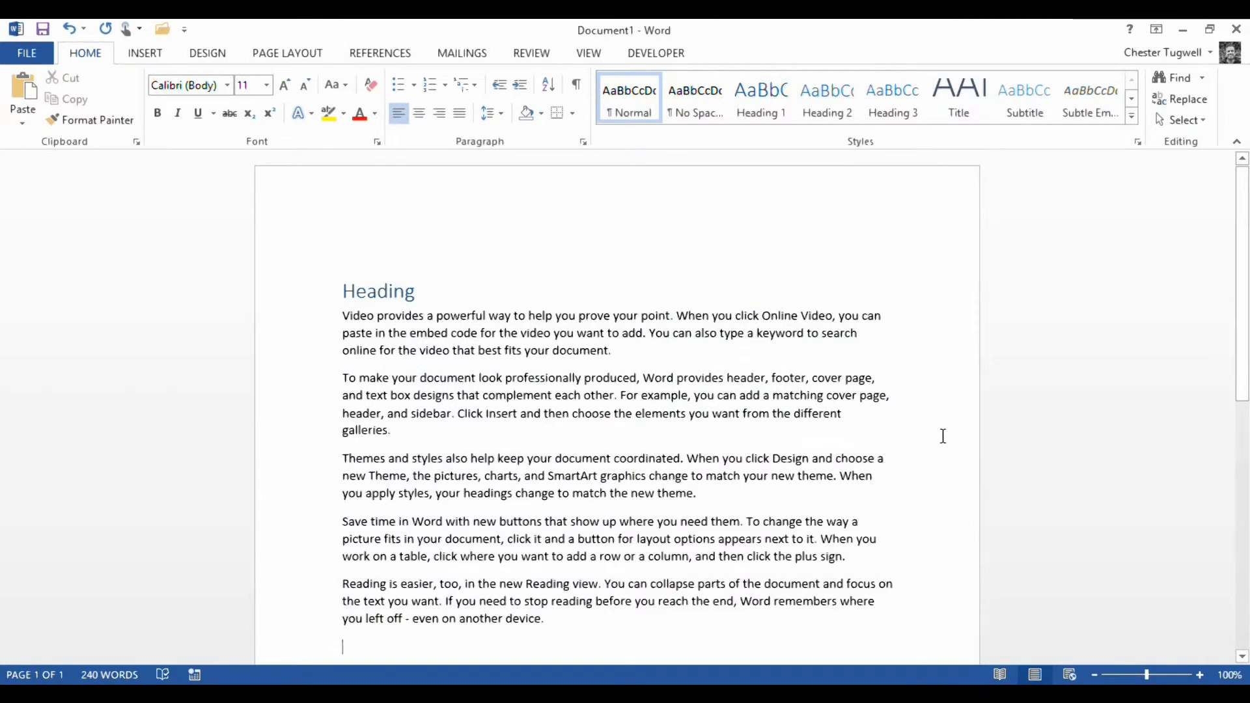
{"action": "mouse_move", "coordinate": [721, 360]}
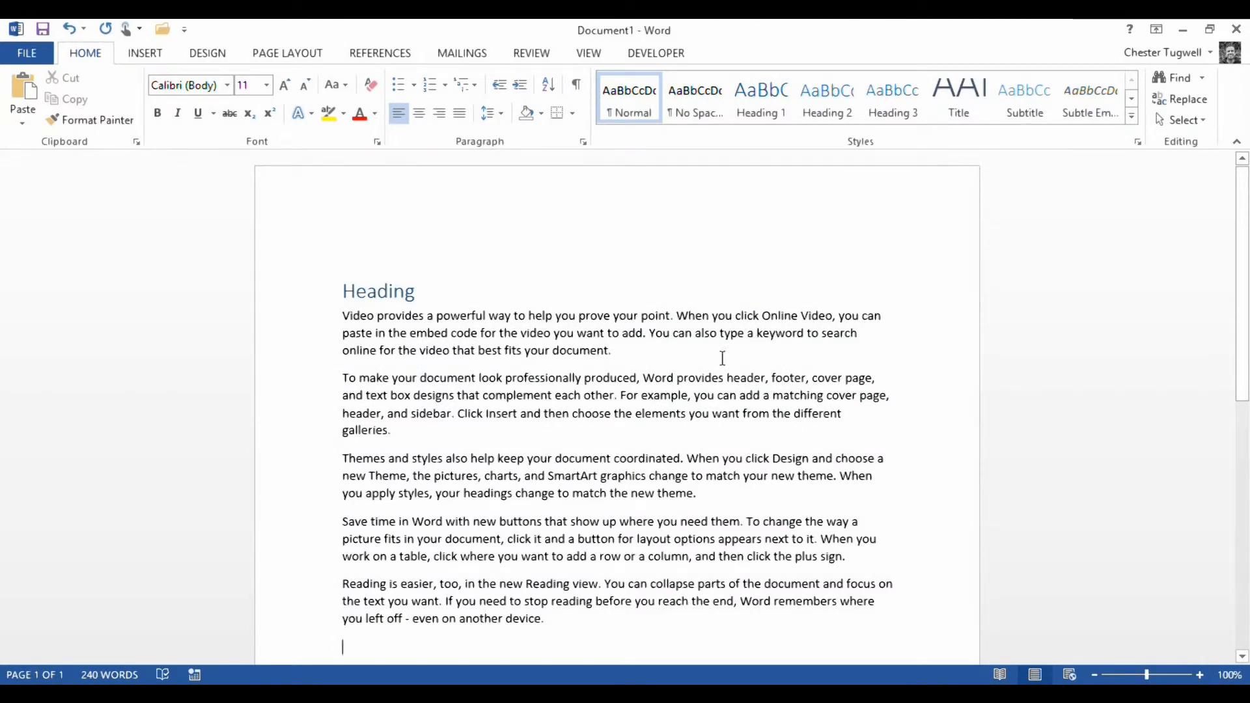
{"action": "mouse_move", "coordinate": [623, 354]}
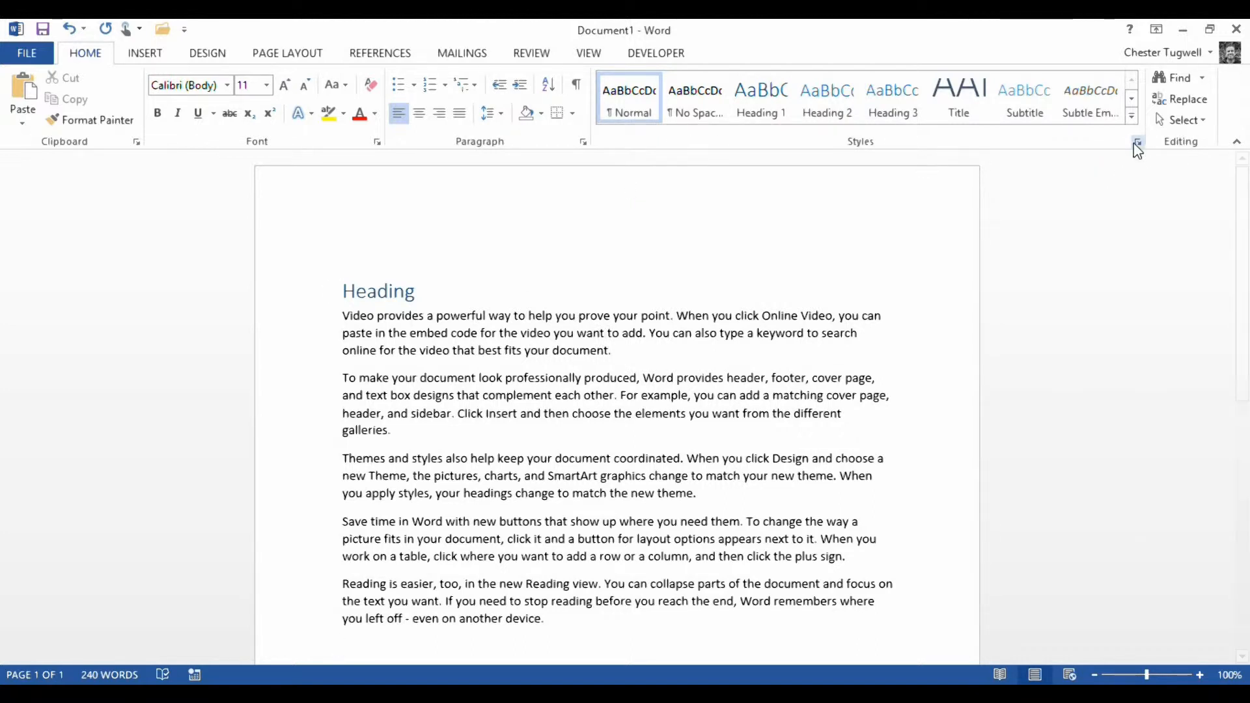
{"action": "mouse_move", "coordinate": [971, 146]}
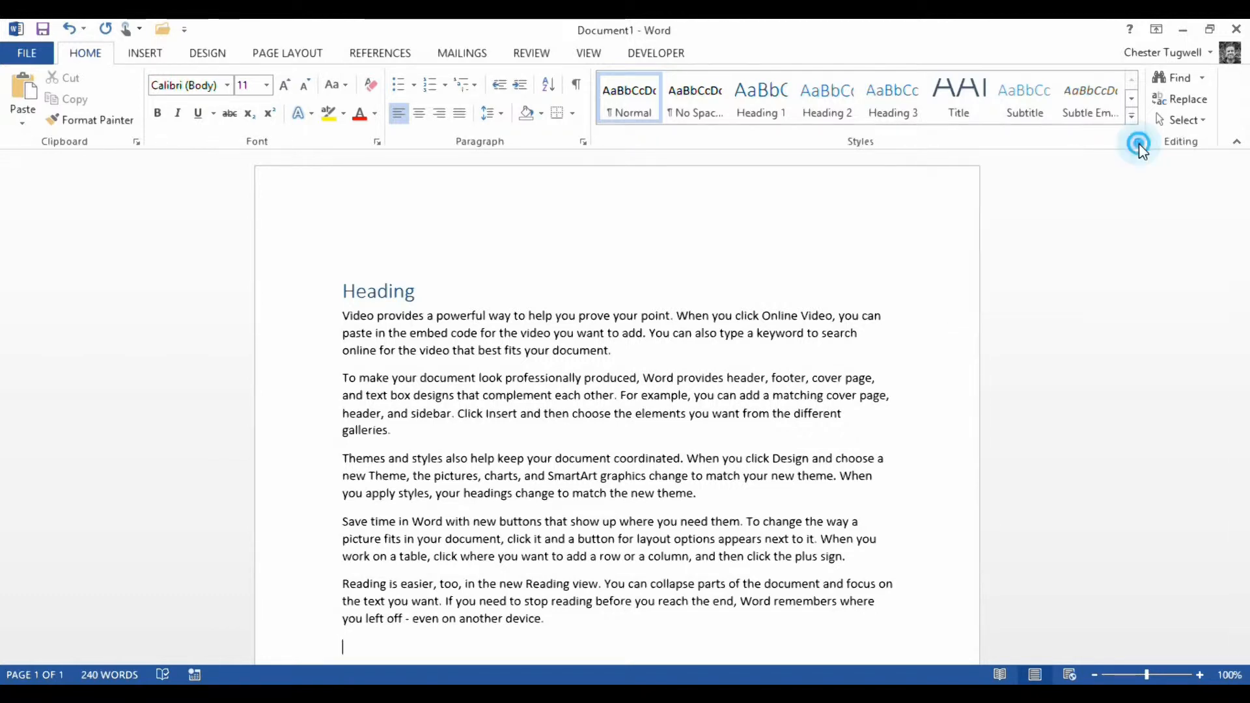
Step: Show the Styles pane and the Heading 1 style's options list
{"action": "left_click", "coordinate": [1138, 140]}
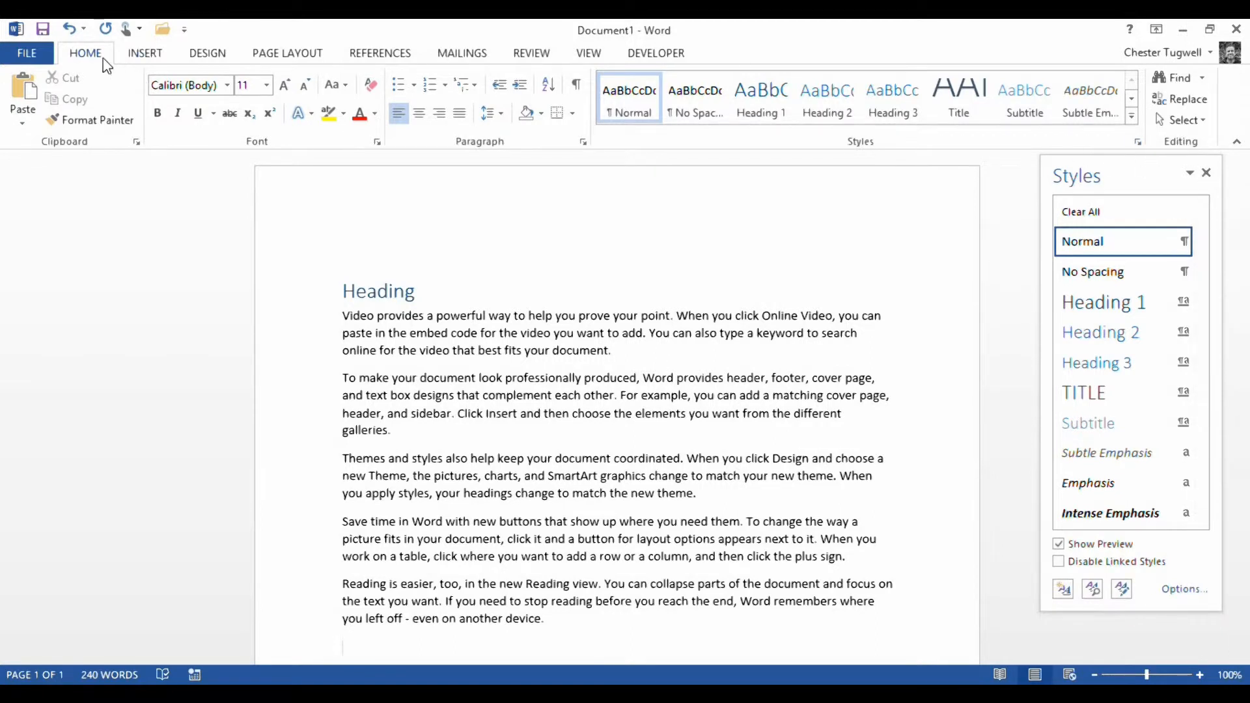
{"action": "mouse_move", "coordinate": [1171, 150]}
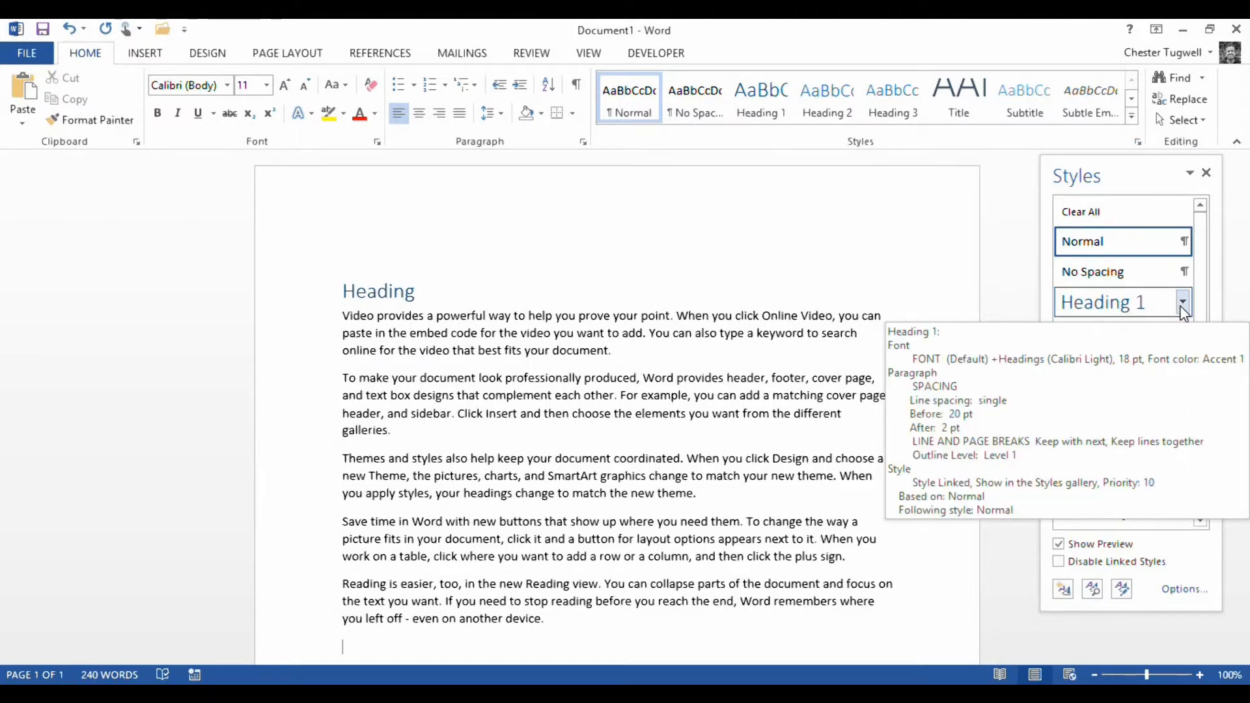
{"action": "left_click", "coordinate": [1184, 300]}
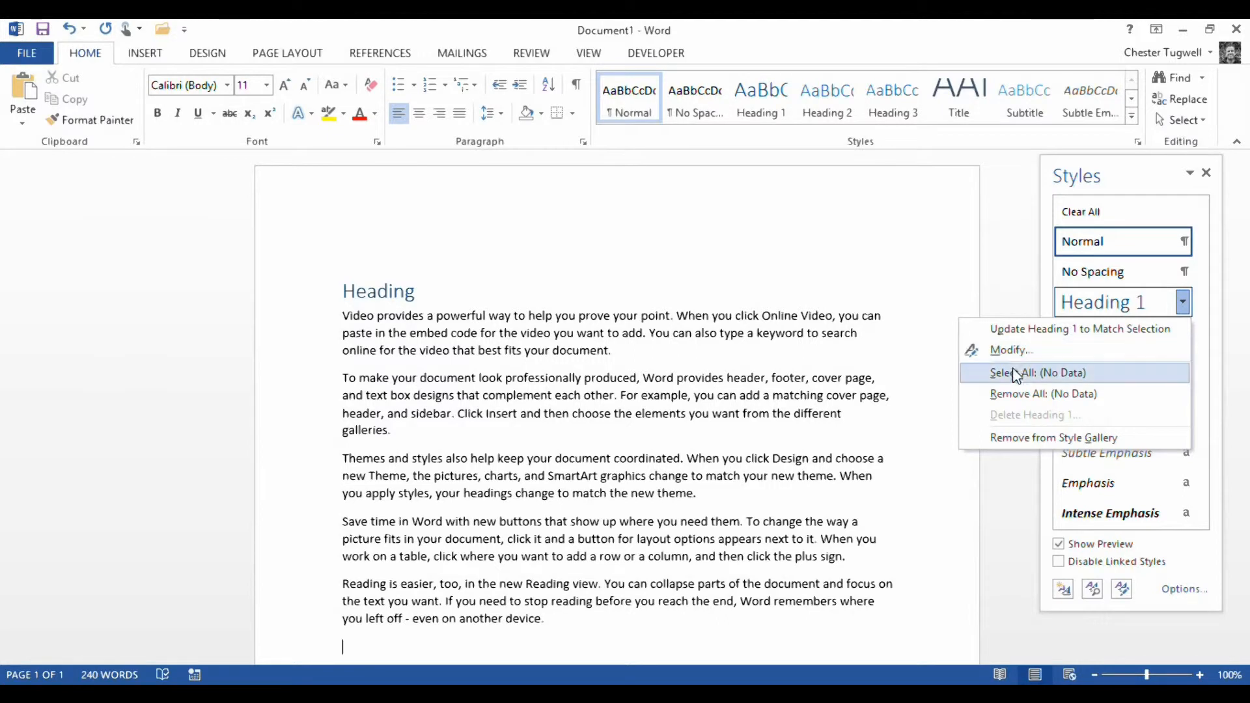
Step: Modify Heading 1 to green Impact at 20 pt and confirm
{"action": "left_click", "coordinate": [1010, 350]}
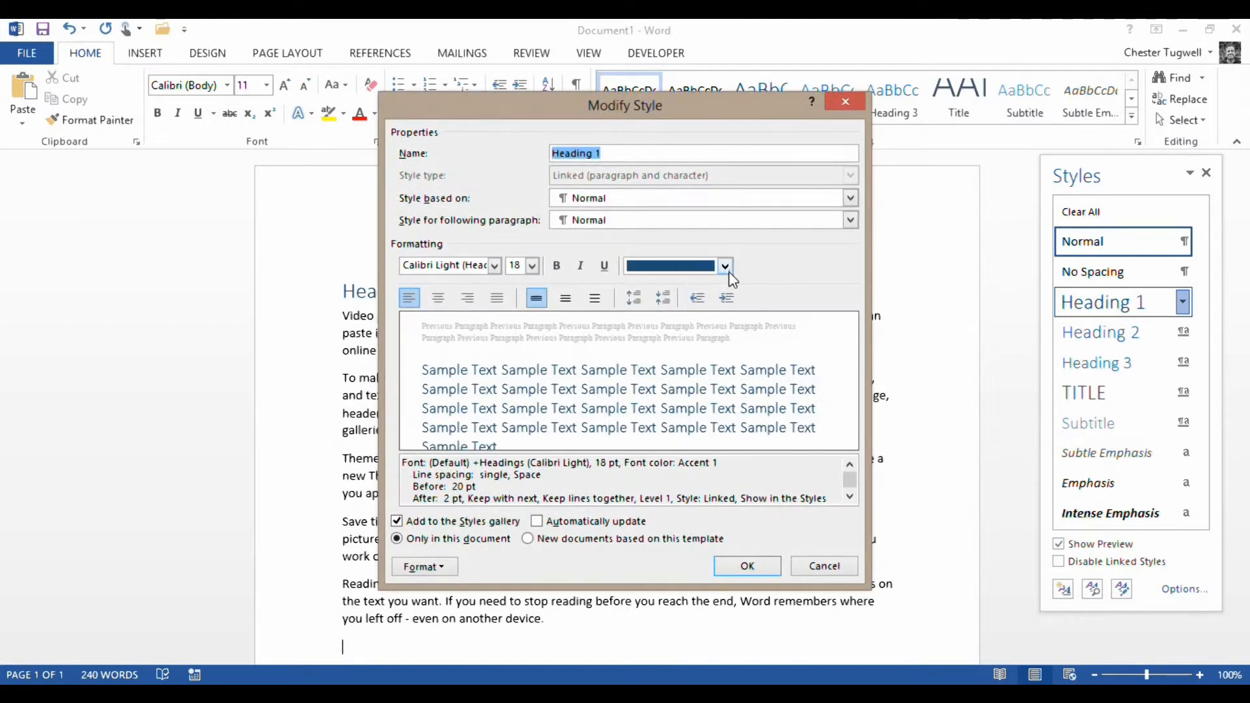
{"action": "left_click", "coordinate": [722, 266]}
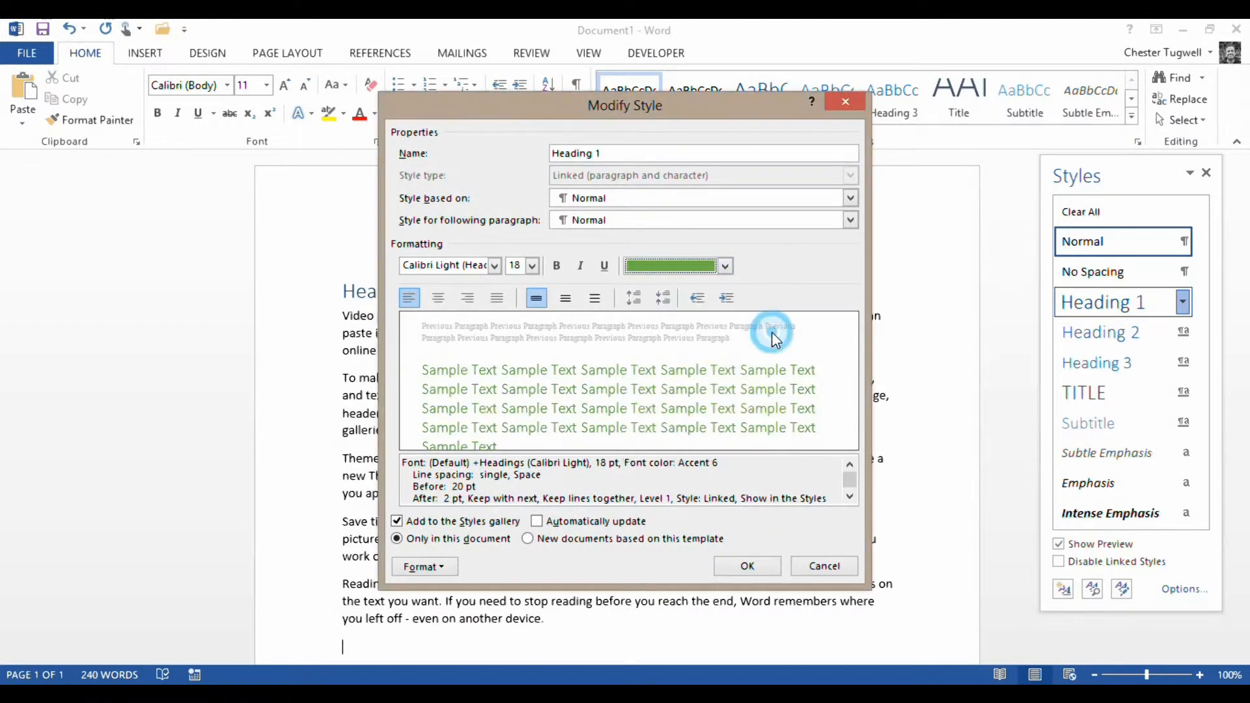
{"action": "left_click", "coordinate": [495, 266]}
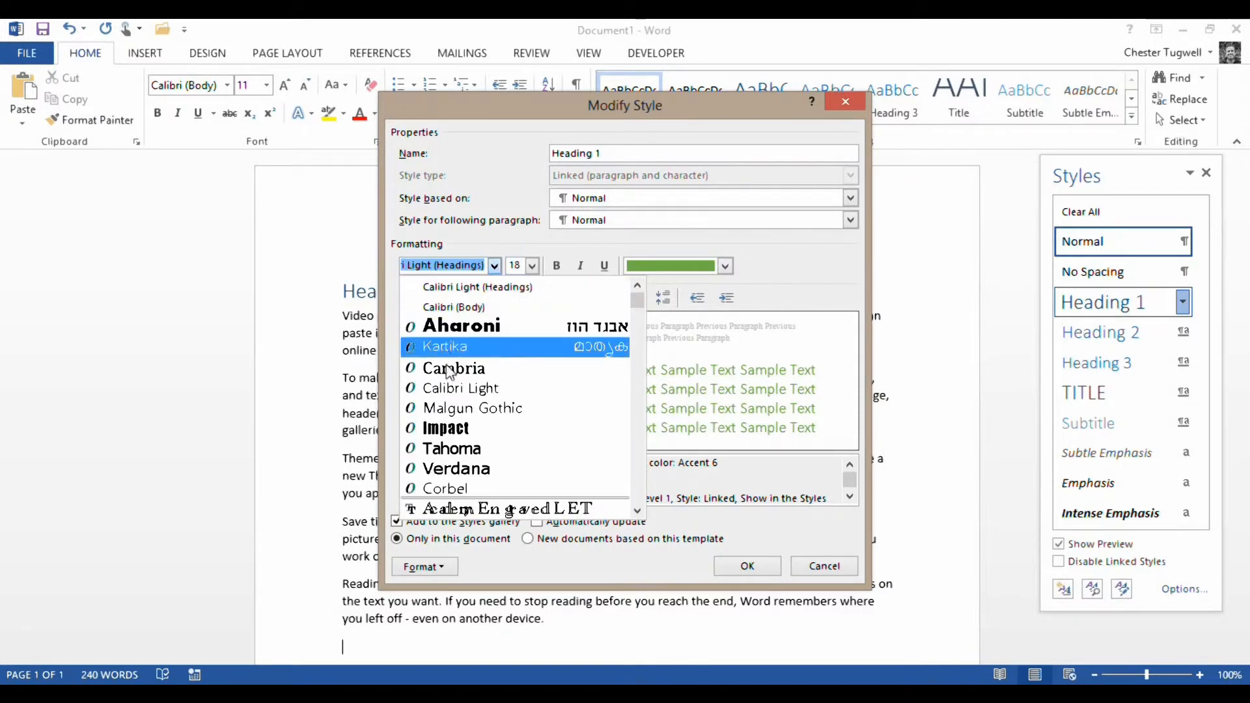
{"action": "left_click", "coordinate": [446, 428]}
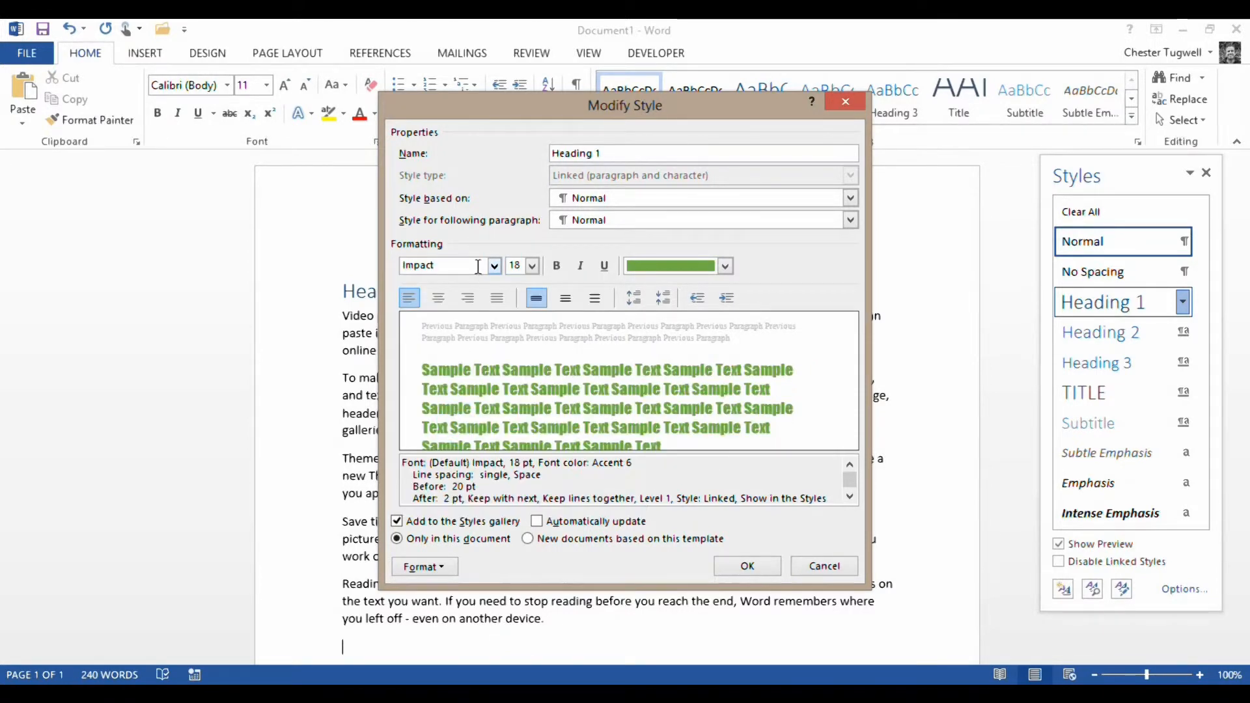
{"action": "left_click", "coordinate": [531, 260]}
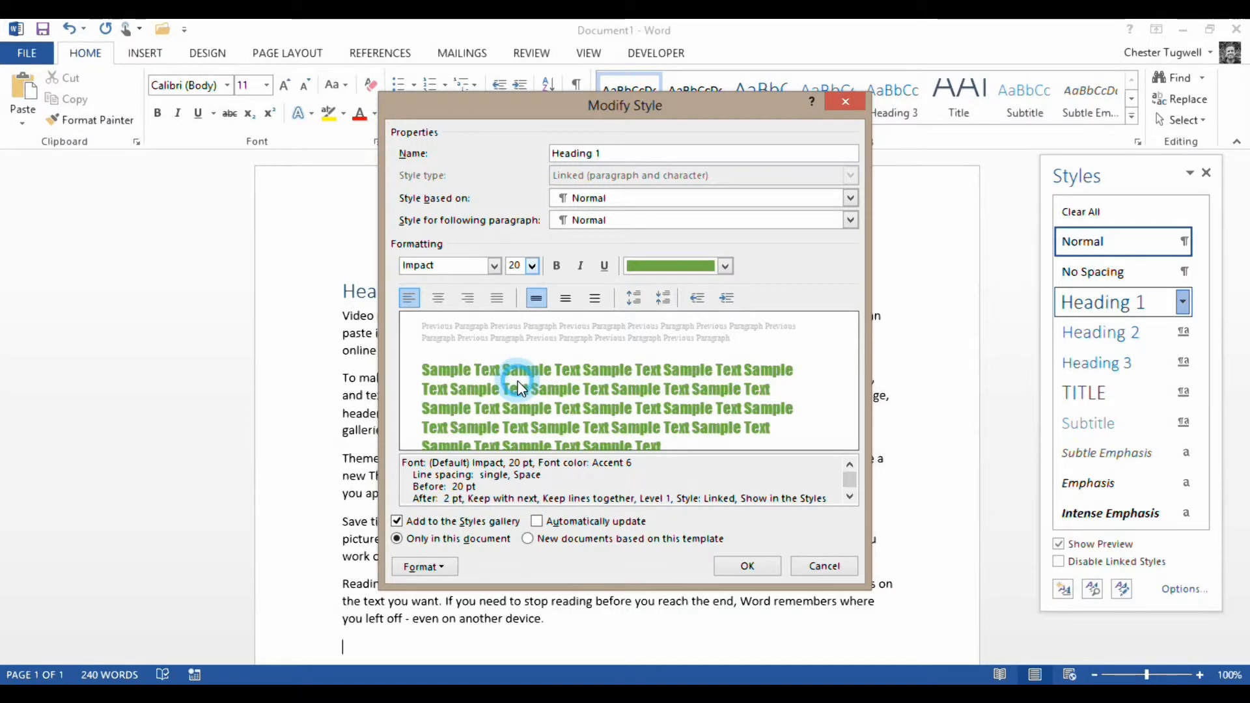
{"action": "left_click", "coordinate": [745, 565]}
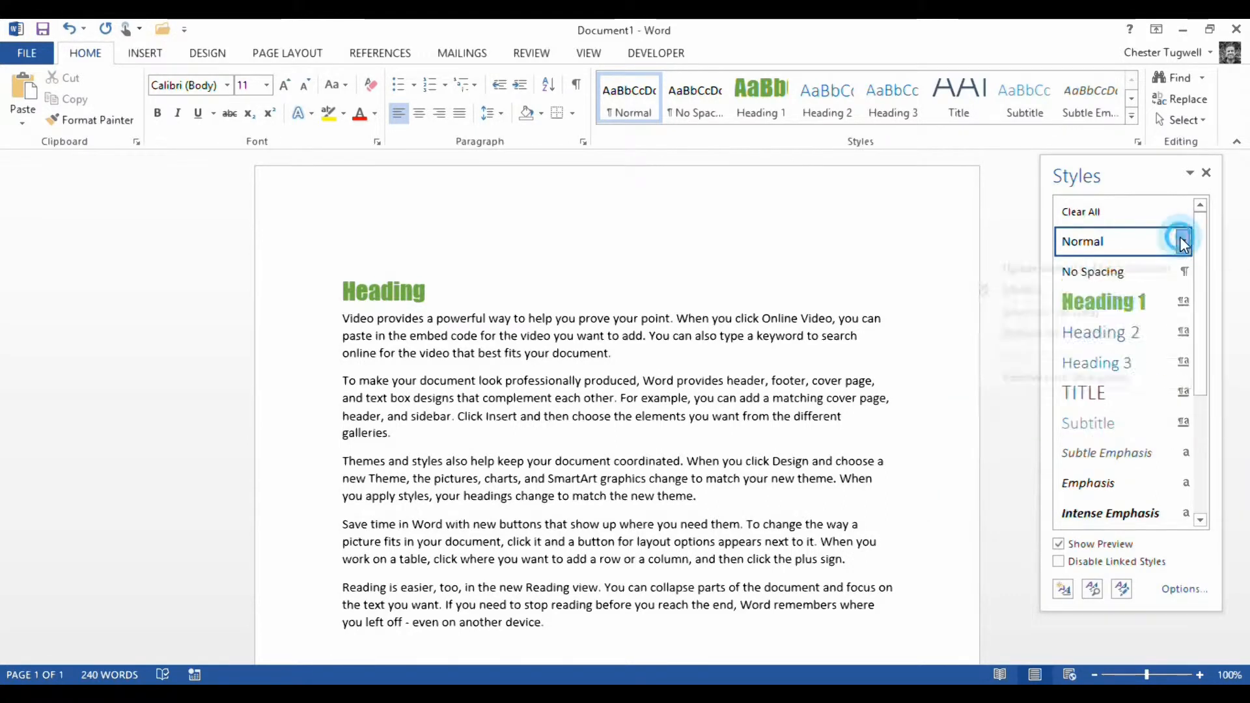
Step: Modify Normal to Aharoni 9 pt in orange (Accent 2), trying Cambria first, and confirm
{"action": "left_click", "coordinate": [1184, 240]}
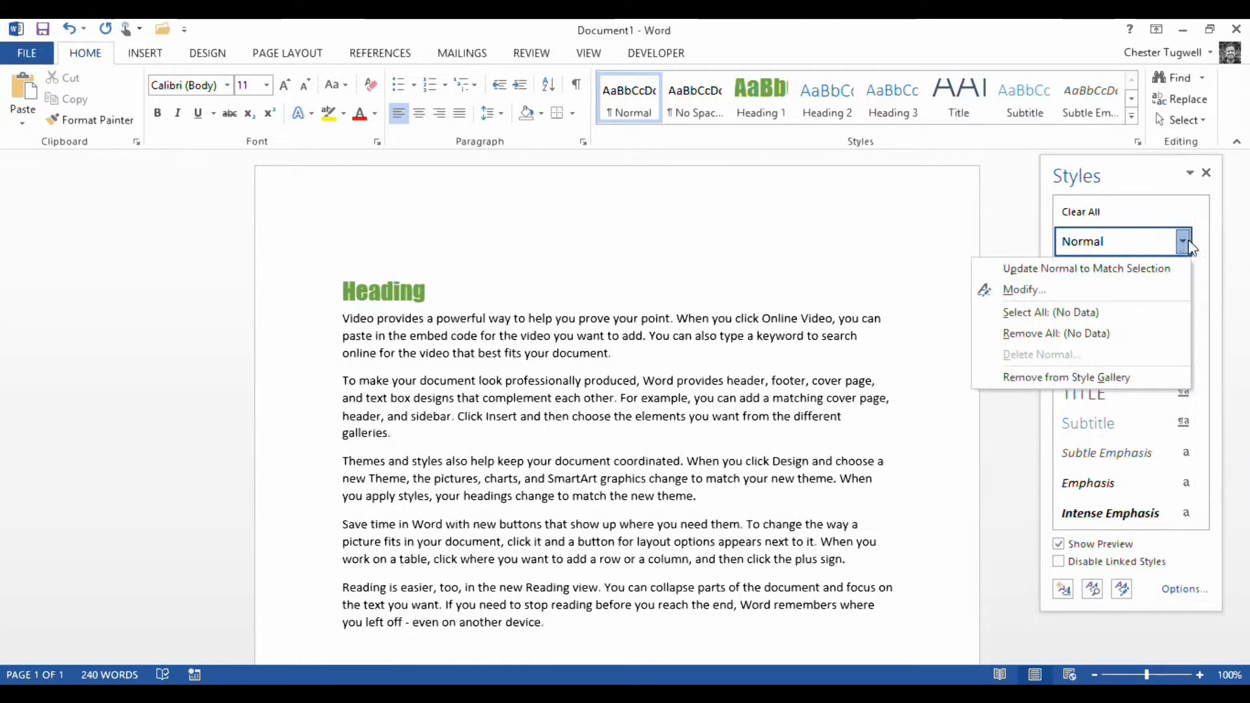
{"action": "mouse_move", "coordinate": [402, 388]}
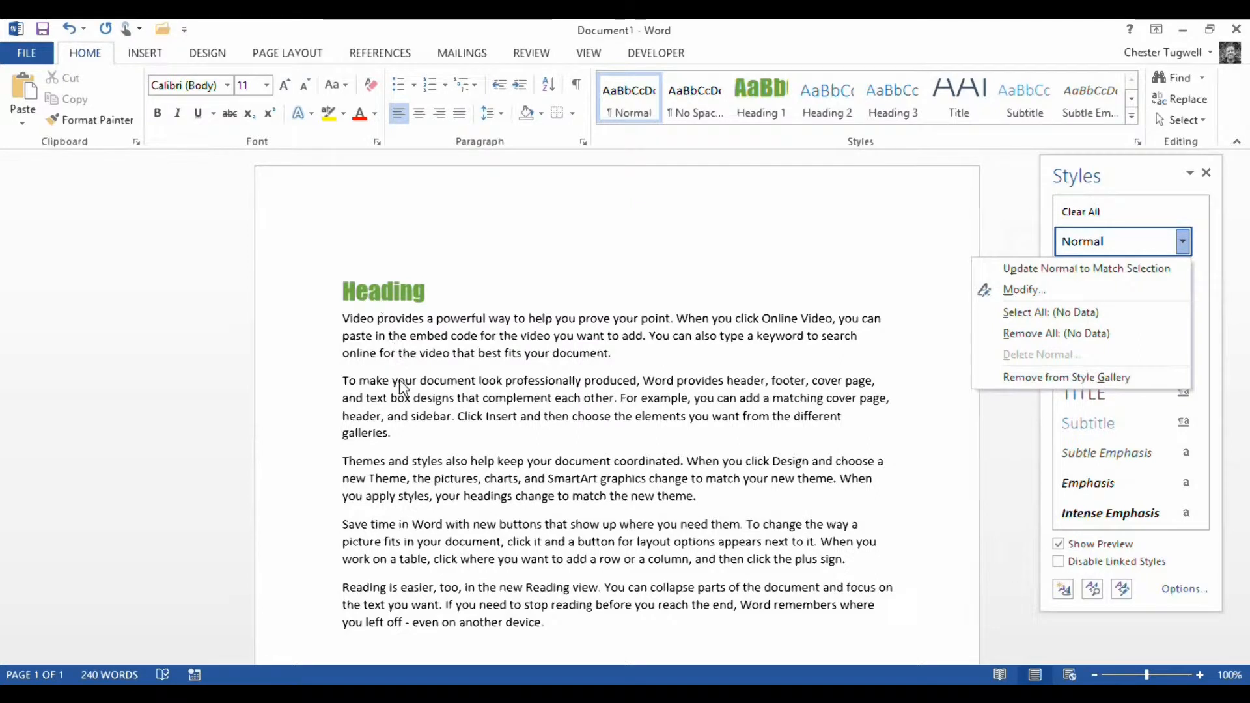
{"action": "mouse_move", "coordinate": [1027, 289]}
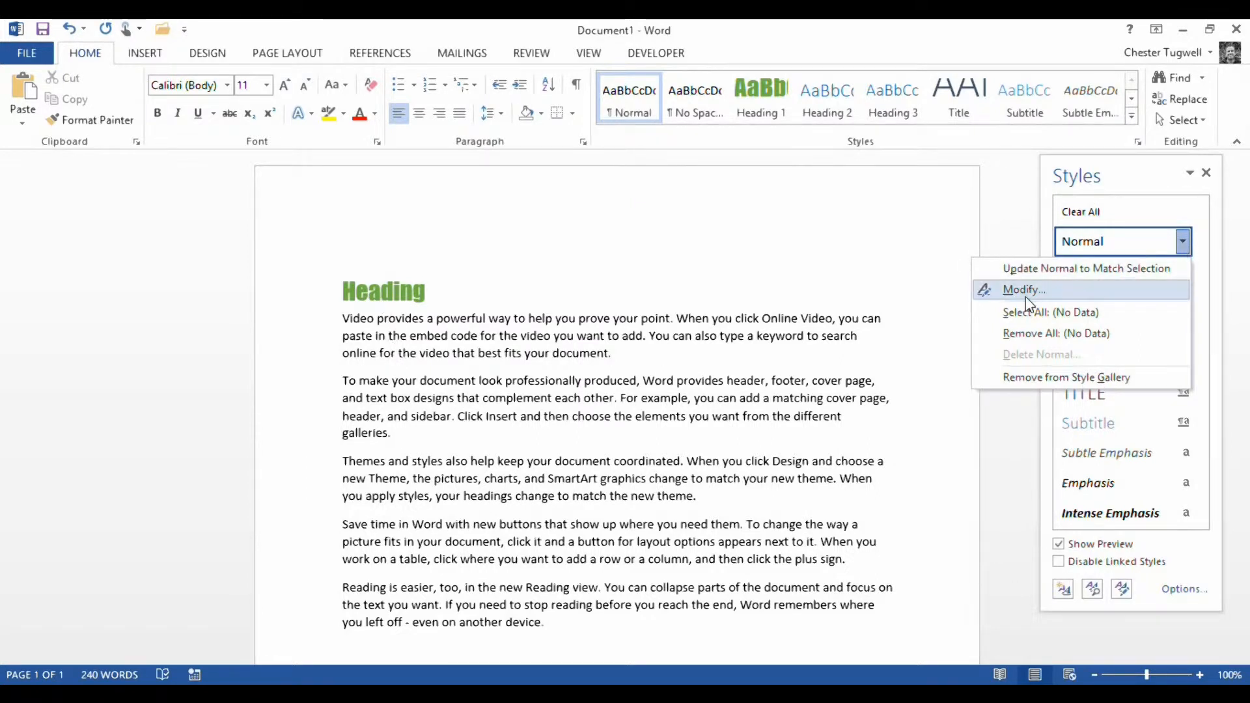
{"action": "left_click", "coordinate": [1023, 289]}
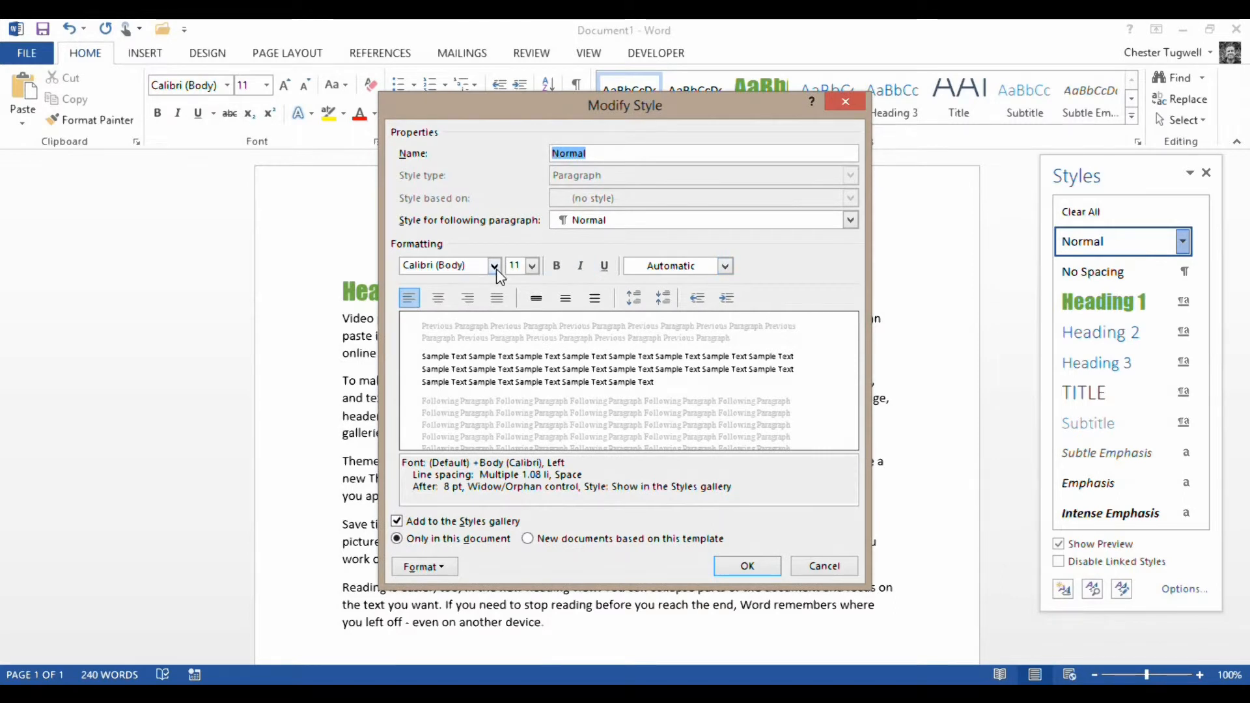
{"action": "left_click", "coordinate": [493, 265]}
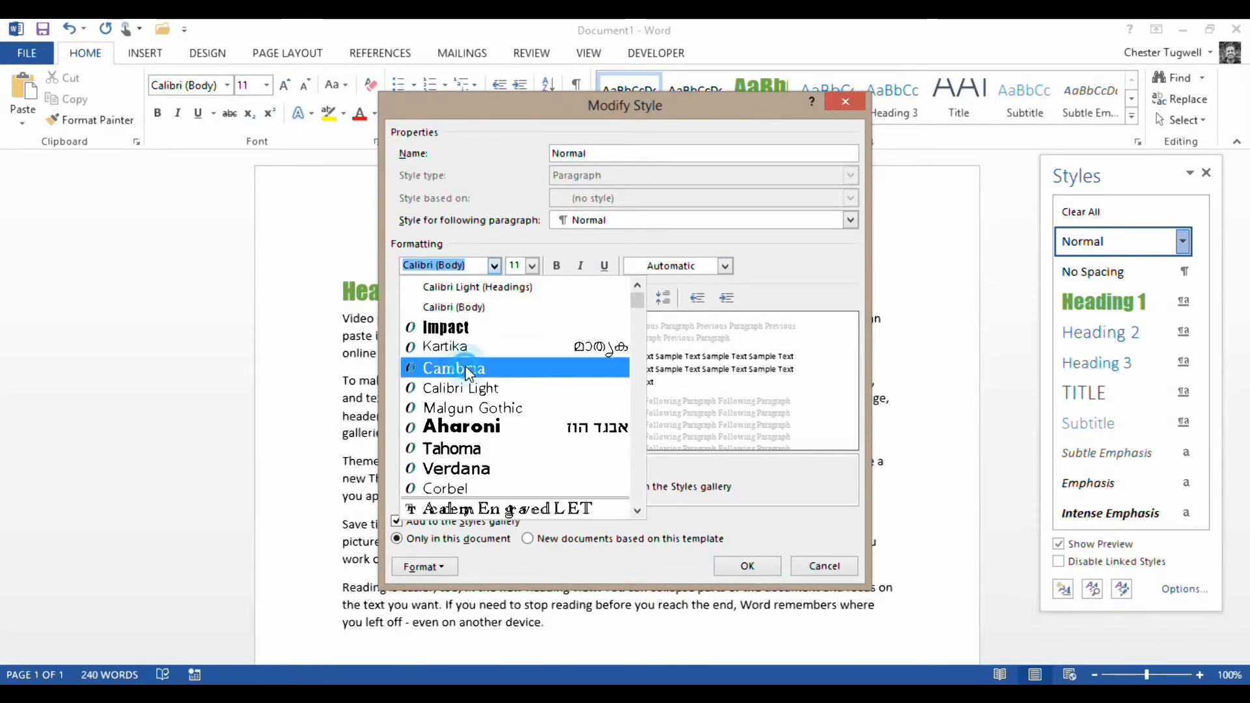
{"action": "left_click", "coordinate": [453, 367]}
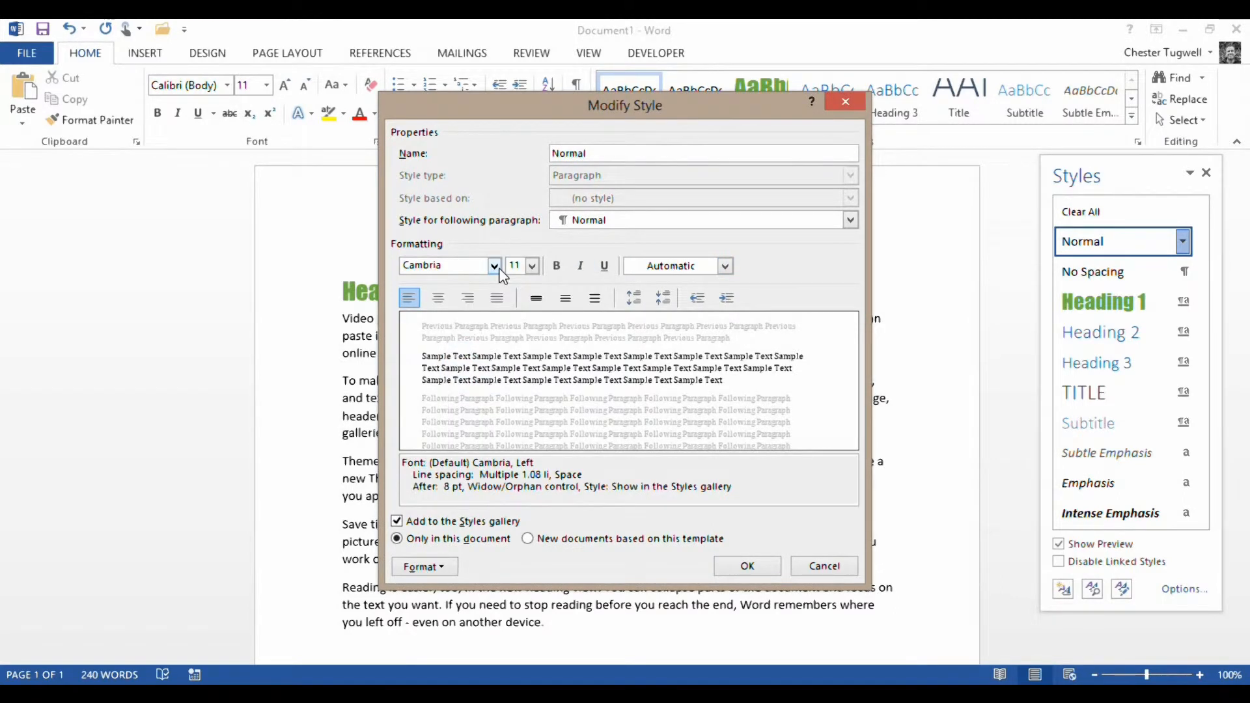
{"action": "left_click", "coordinate": [492, 266]}
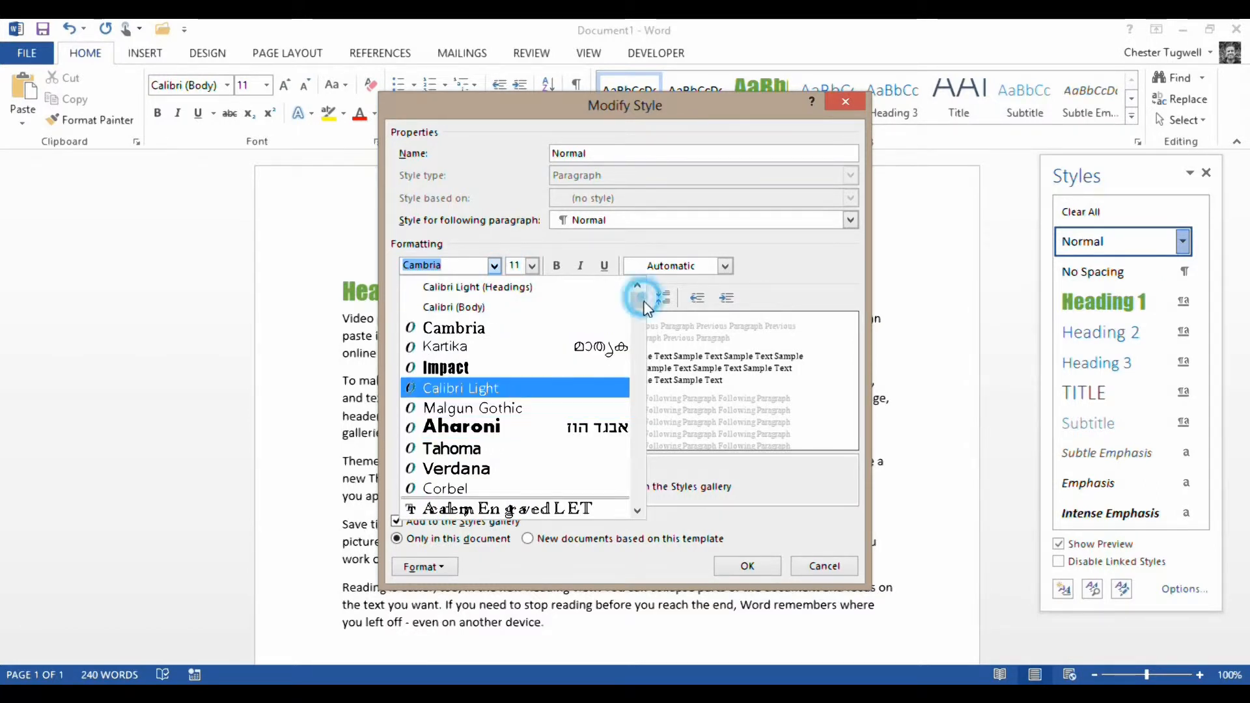
{"action": "left_click", "coordinate": [461, 425]}
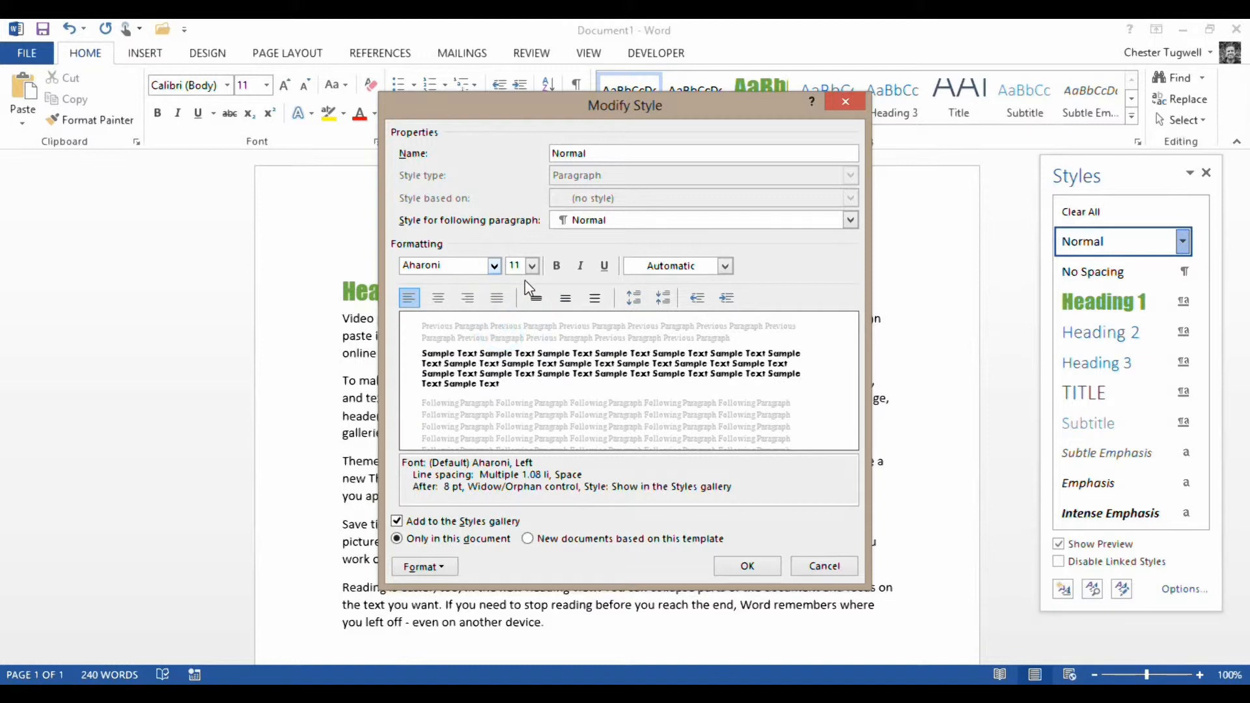
{"action": "left_click", "coordinate": [531, 266]}
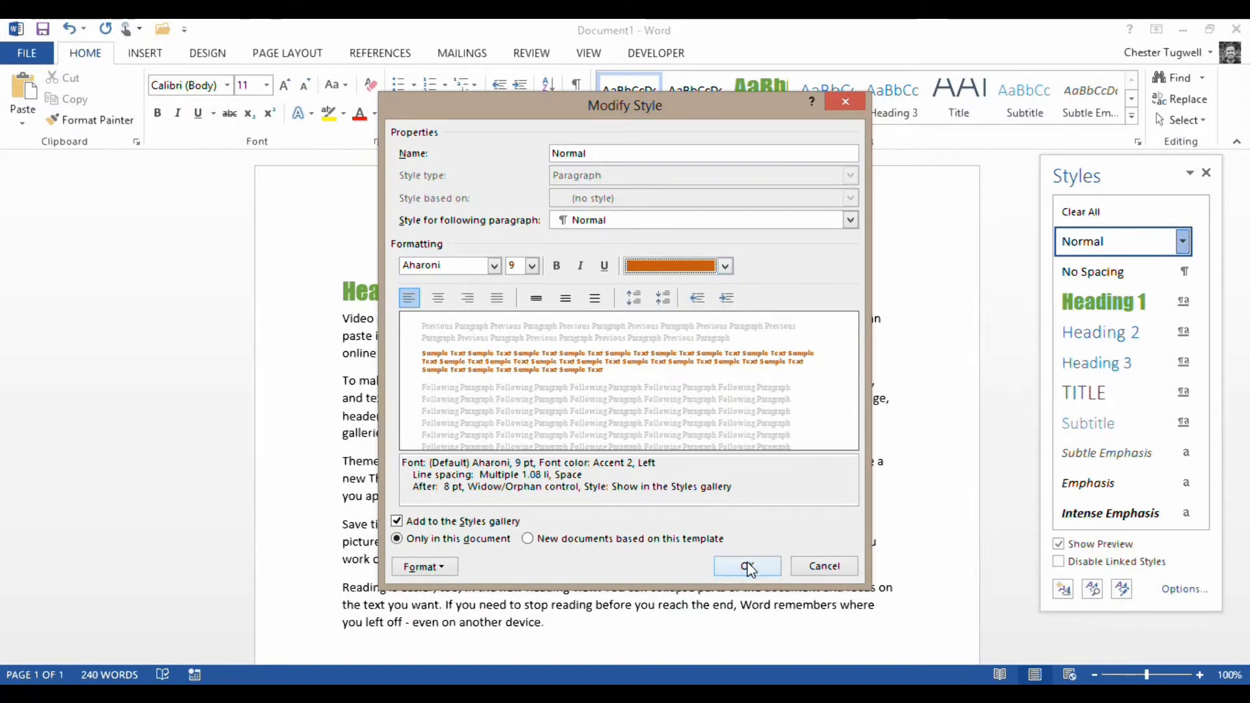
{"action": "left_click", "coordinate": [746, 566]}
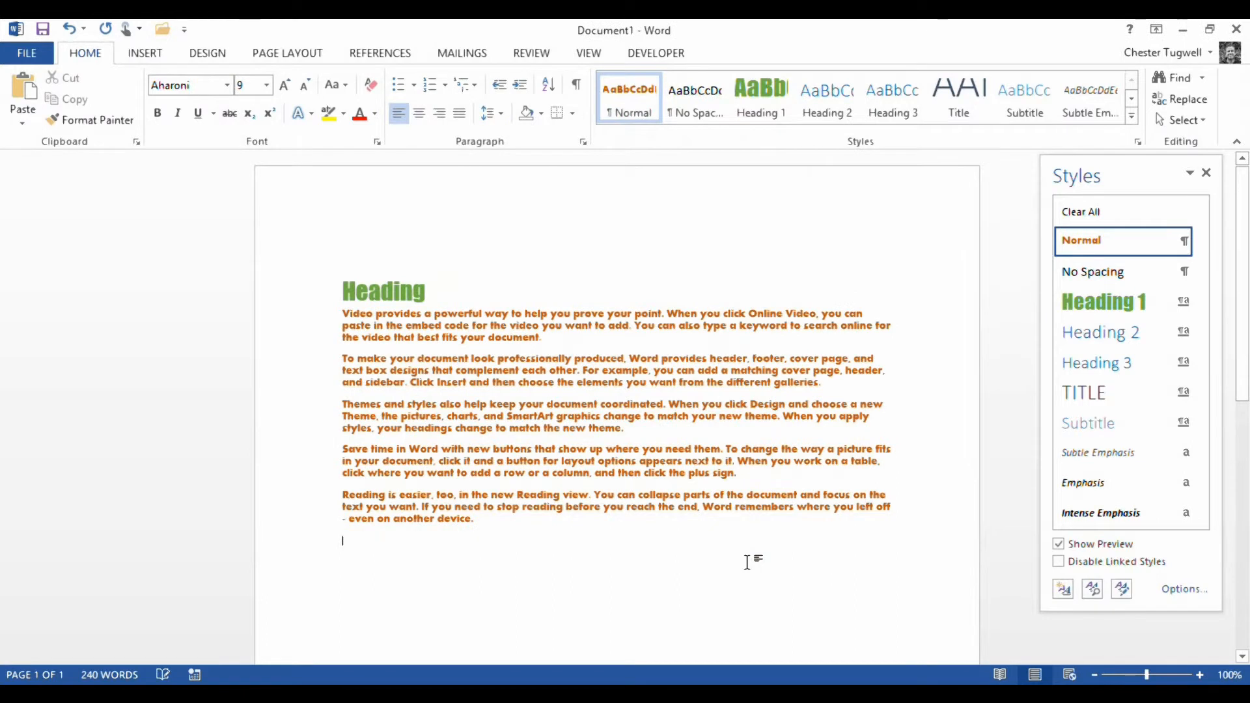
{"action": "mouse_move", "coordinate": [474, 399]}
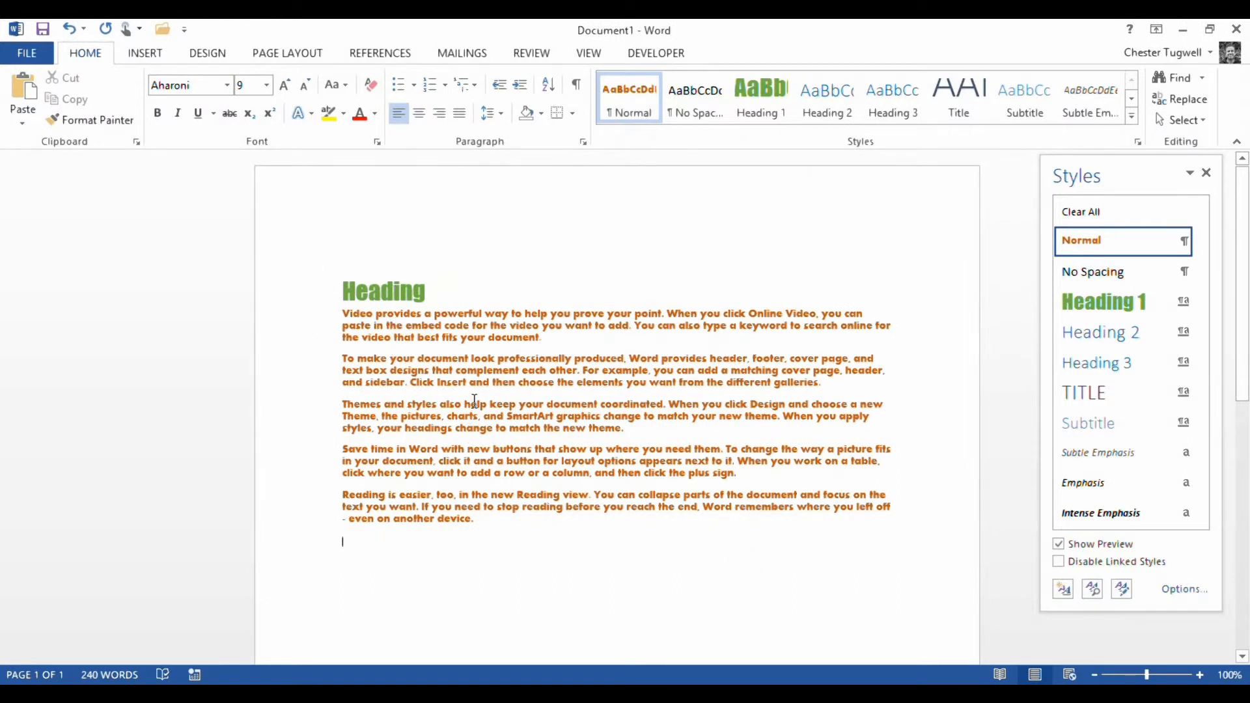
{"action": "mouse_move", "coordinate": [225, 70]}
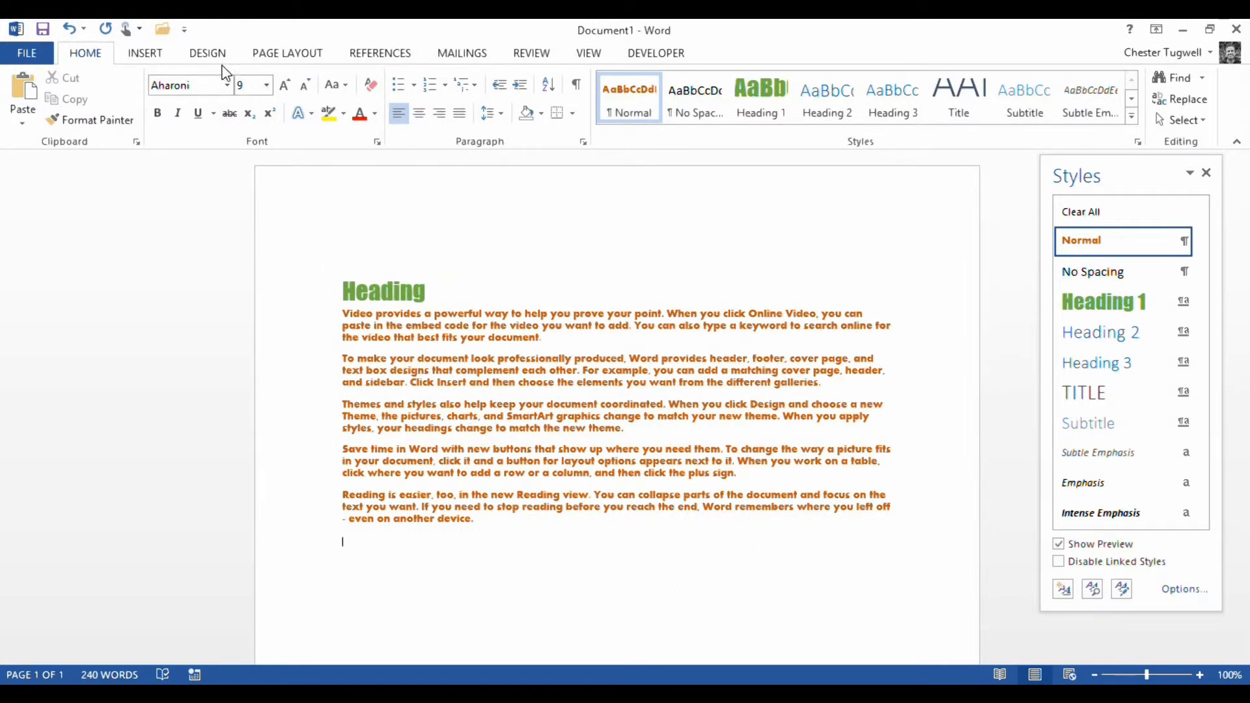
Step: Preview built-in style sets on the Design tab, keeping the custom look
{"action": "left_click", "coordinate": [207, 53]}
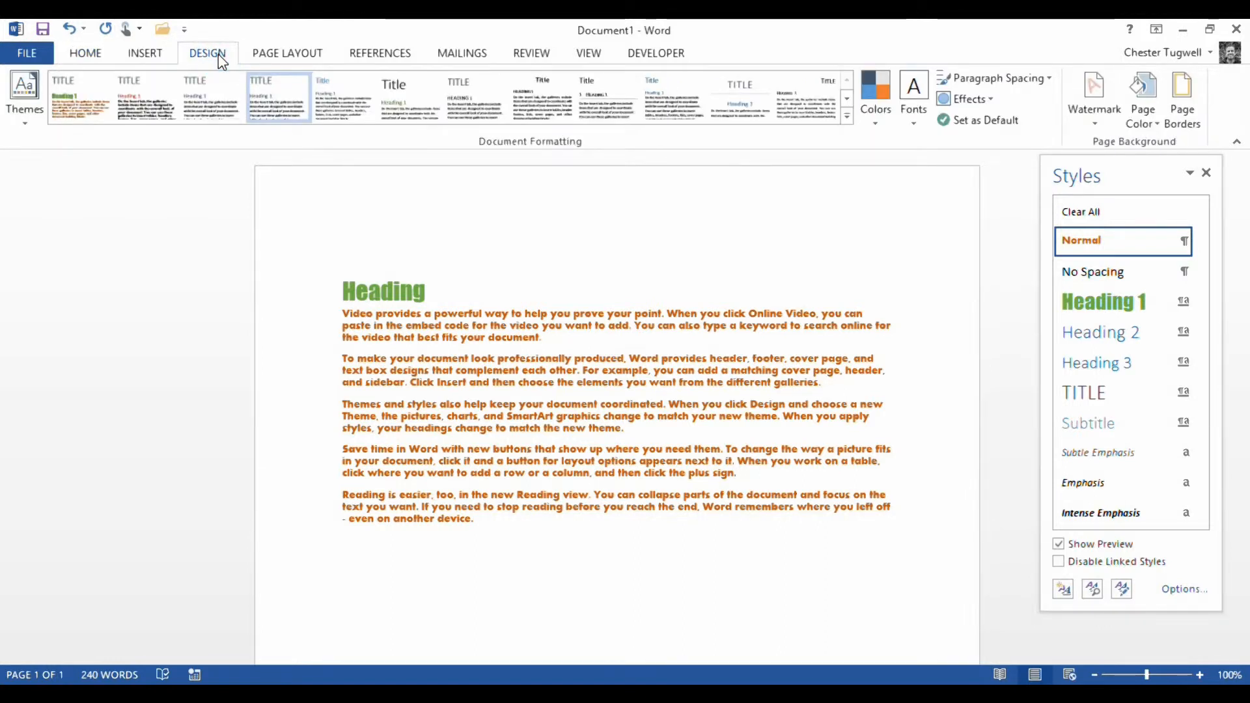
{"action": "mouse_move", "coordinate": [390, 141]}
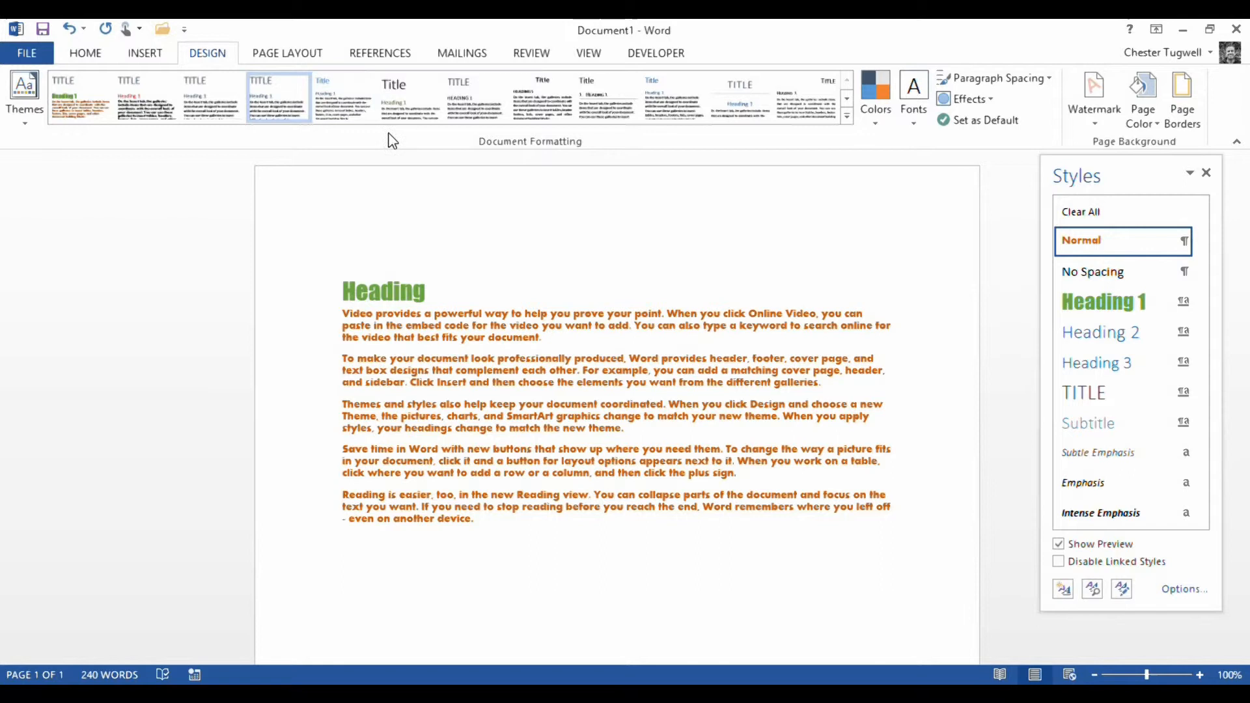
{"action": "left_click", "coordinate": [343, 95]}
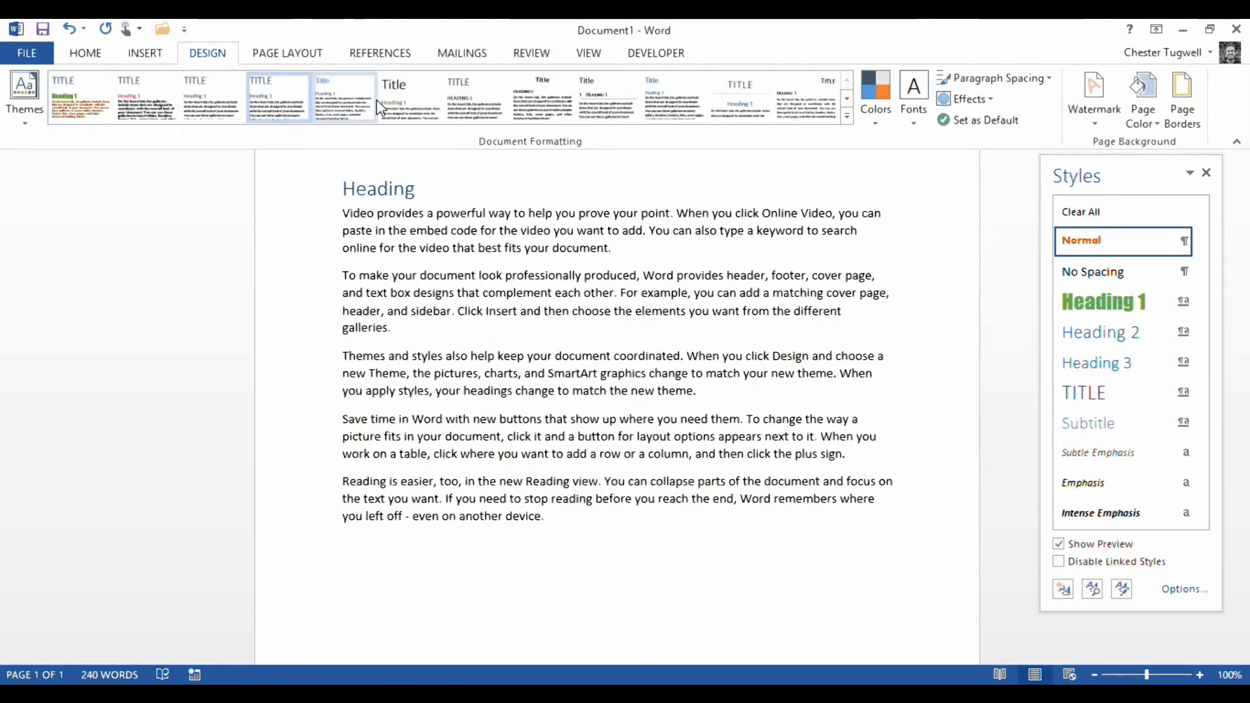
{"action": "left_click", "coordinate": [212, 95]}
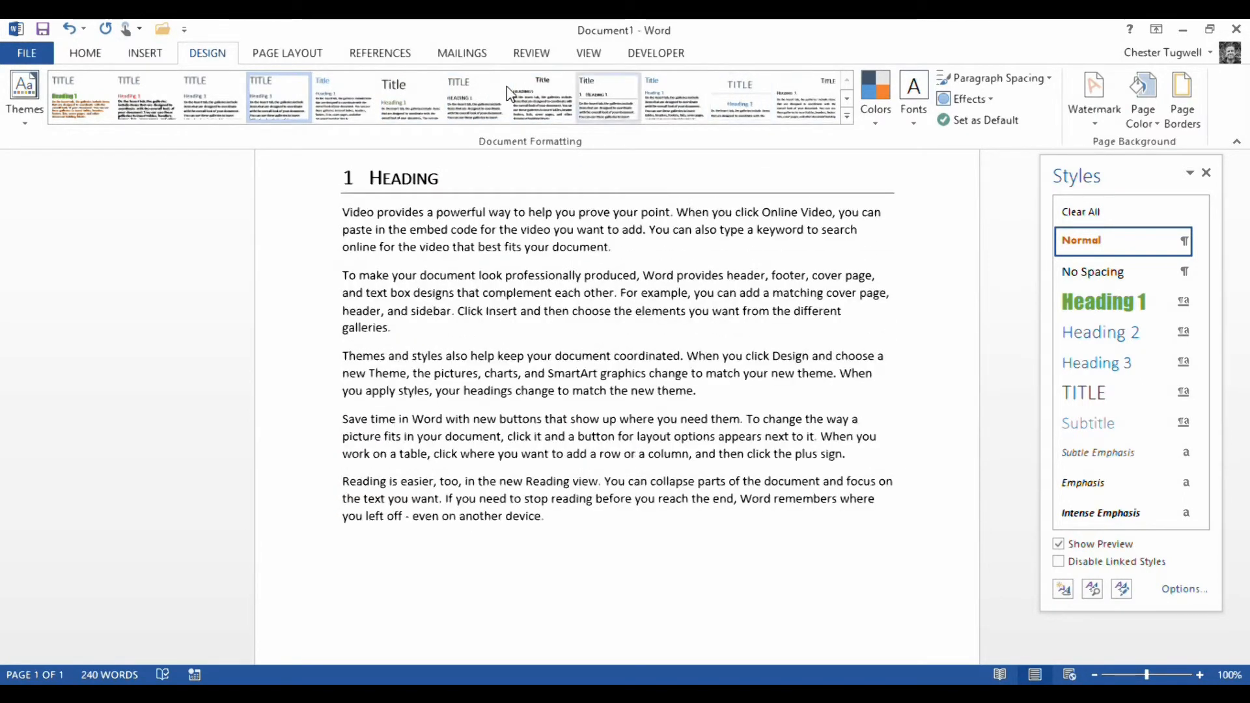
{"action": "left_click", "coordinate": [277, 95]}
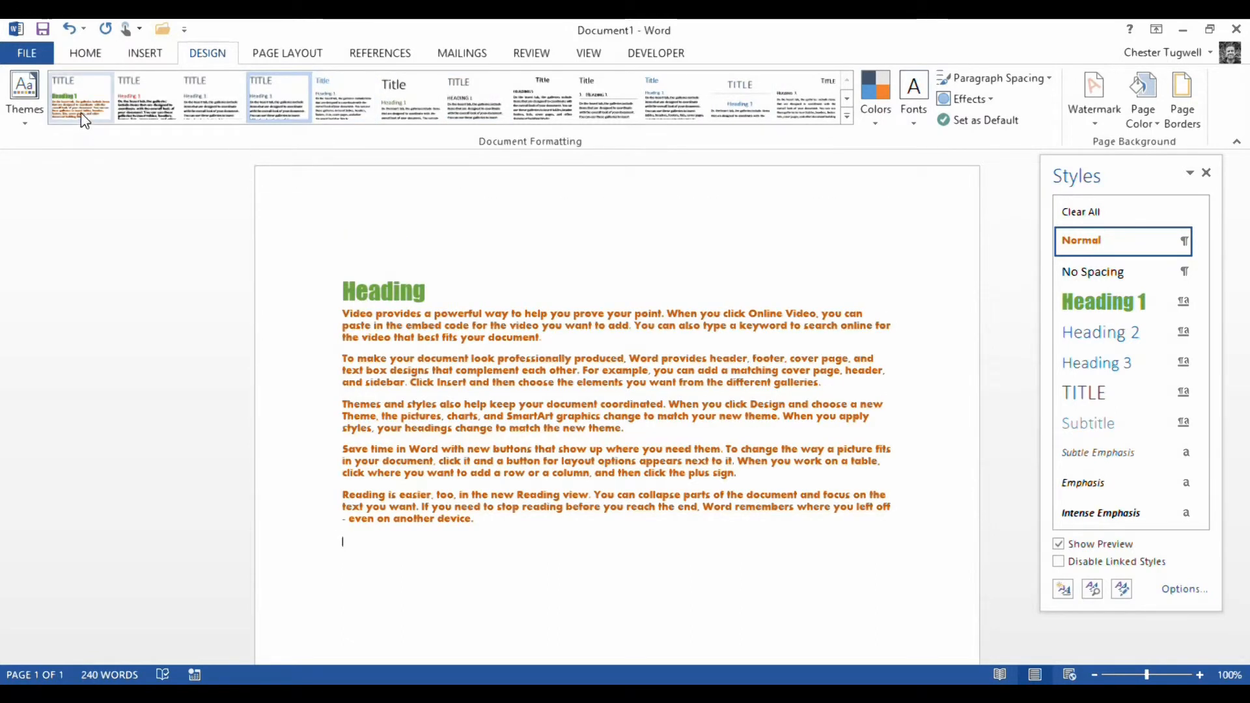
Step: Save the current formatting as a new style set named test
{"action": "right_click", "coordinate": [80, 95]}
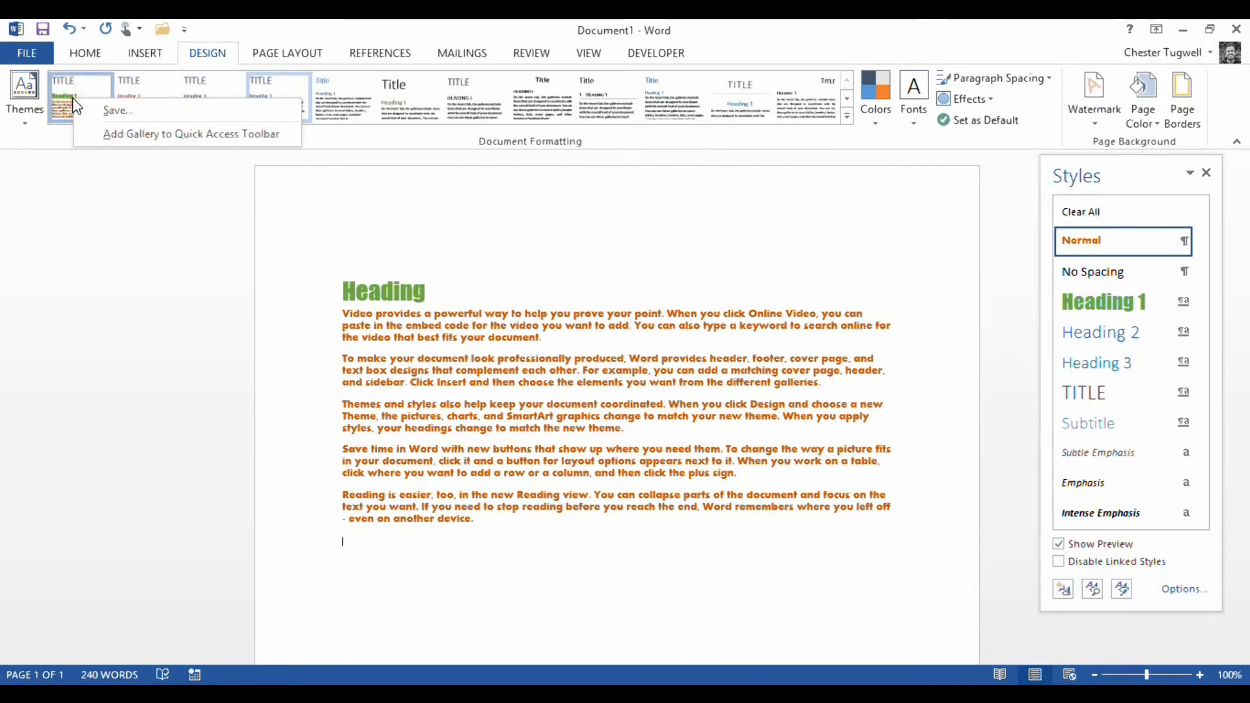
{"action": "mouse_move", "coordinate": [118, 119]}
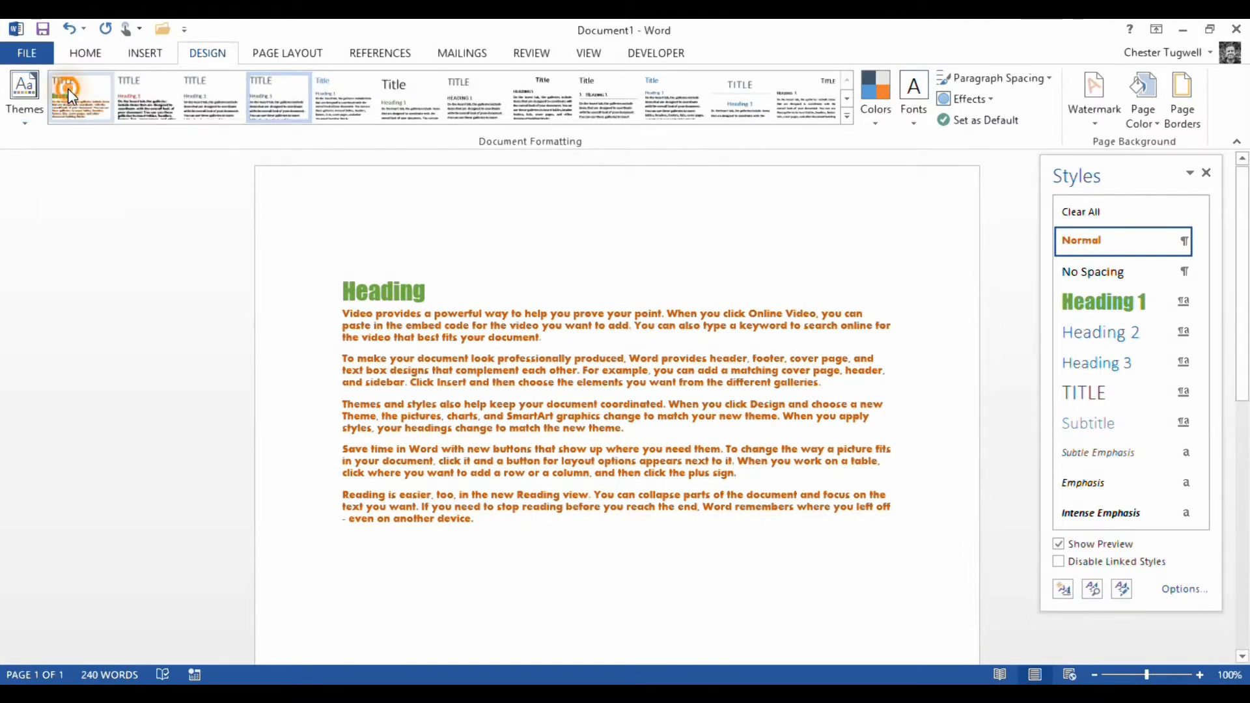
{"action": "right_click", "coordinate": [79, 95]}
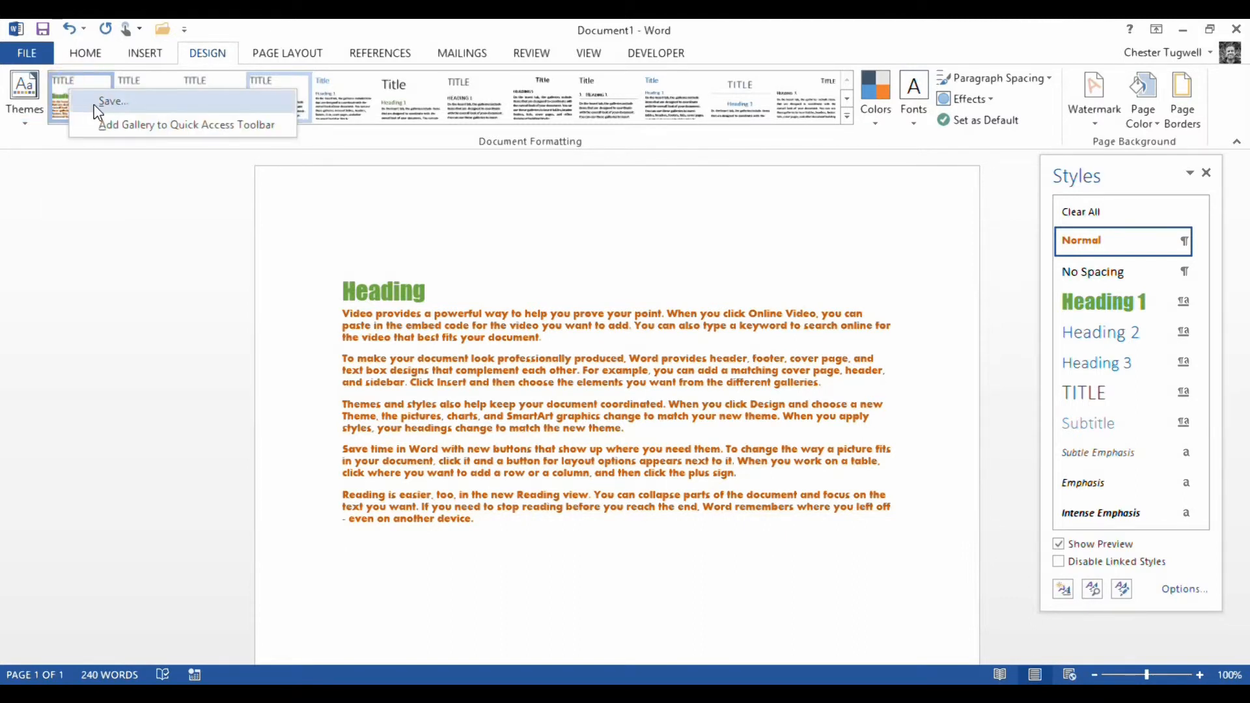
{"action": "left_click", "coordinate": [112, 101]}
{"action": "type", "text": "test"}
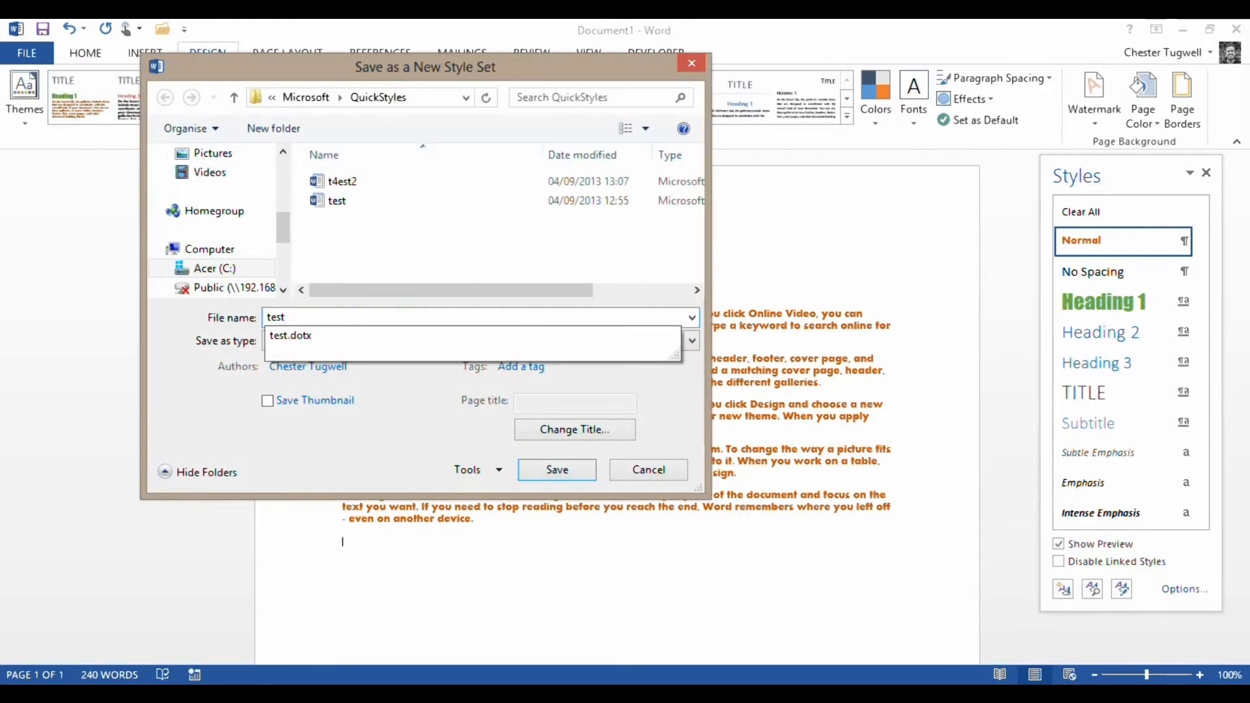
{"action": "left_click", "coordinate": [556, 470]}
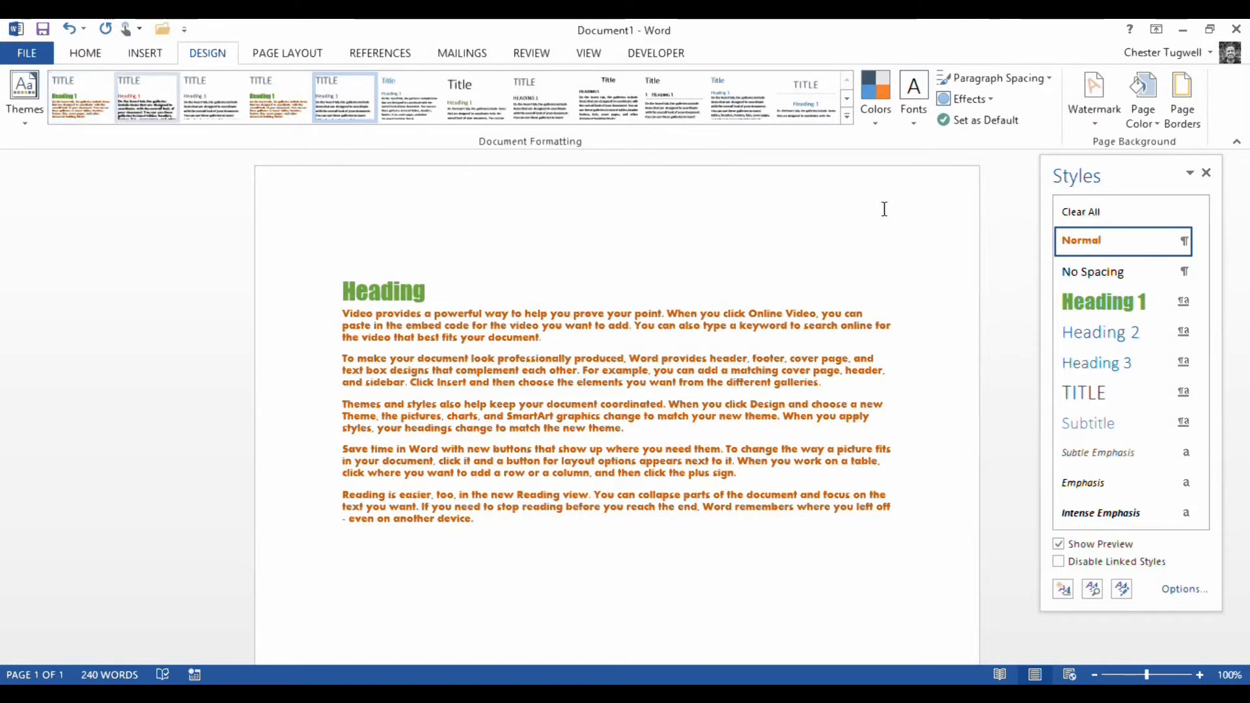
{"action": "mouse_move", "coordinate": [984, 119]}
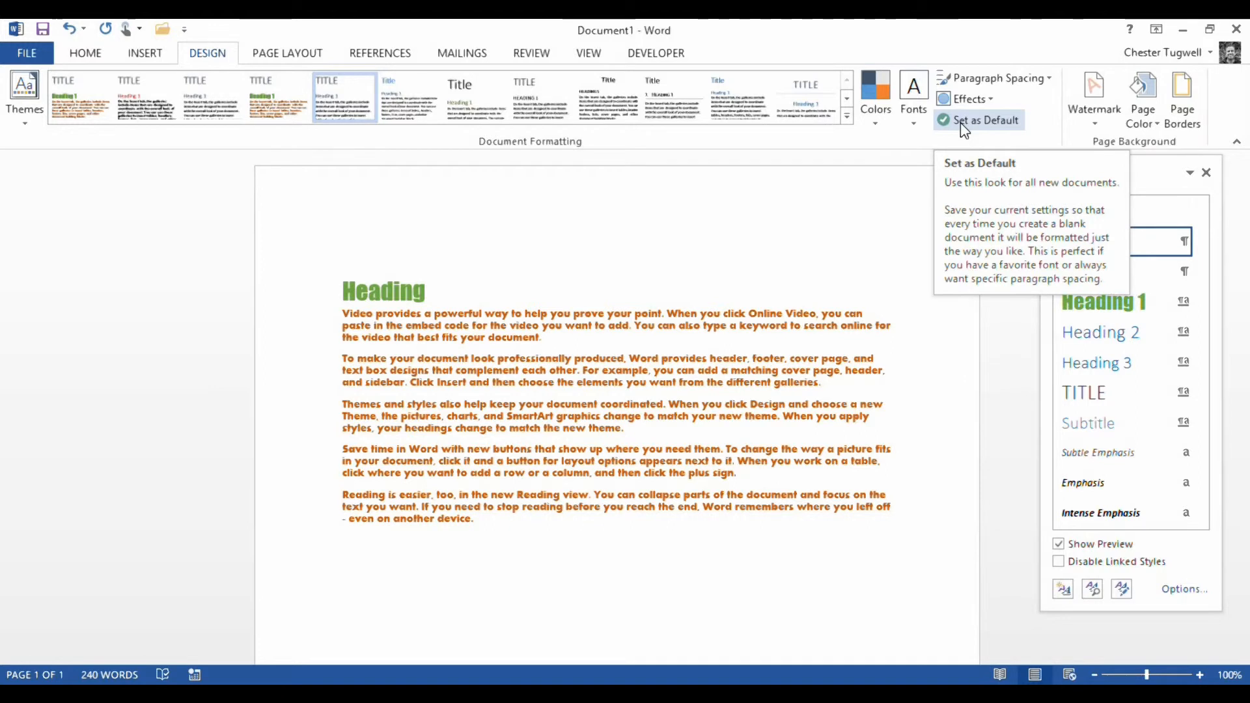
Step: Set this style set as the default for new documents and confirm
{"action": "left_click", "coordinate": [986, 120]}
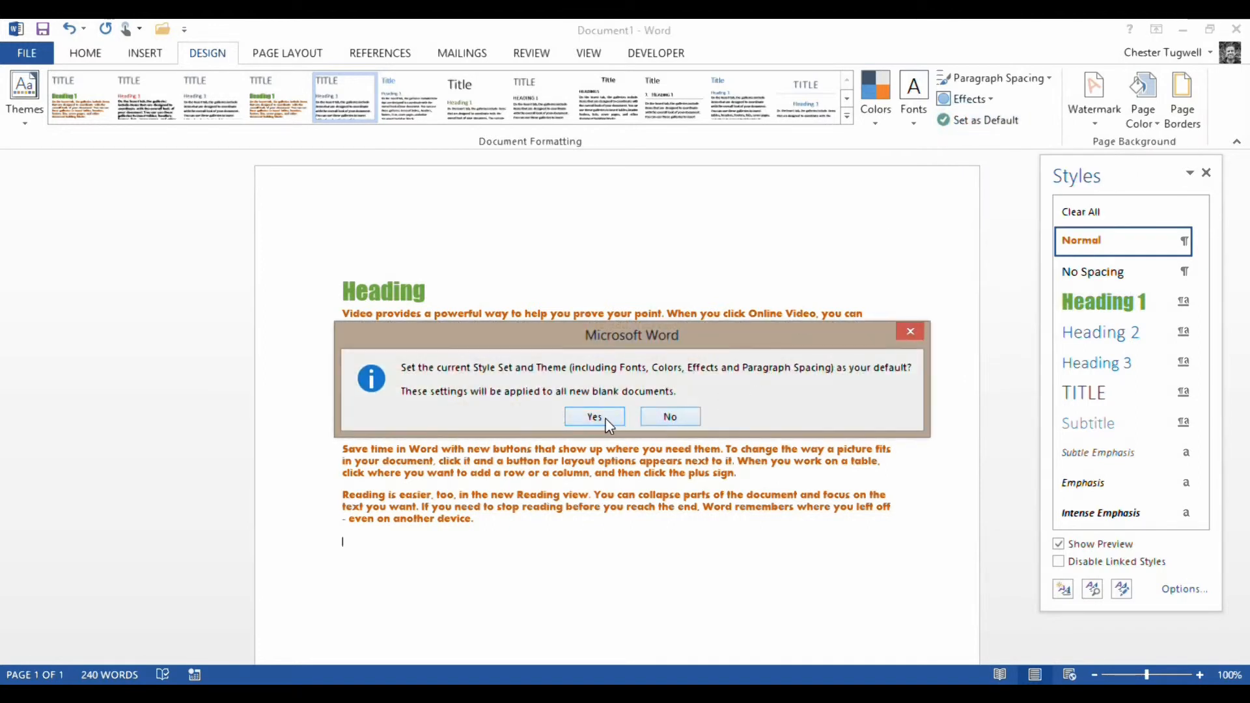
{"action": "left_click", "coordinate": [593, 417]}
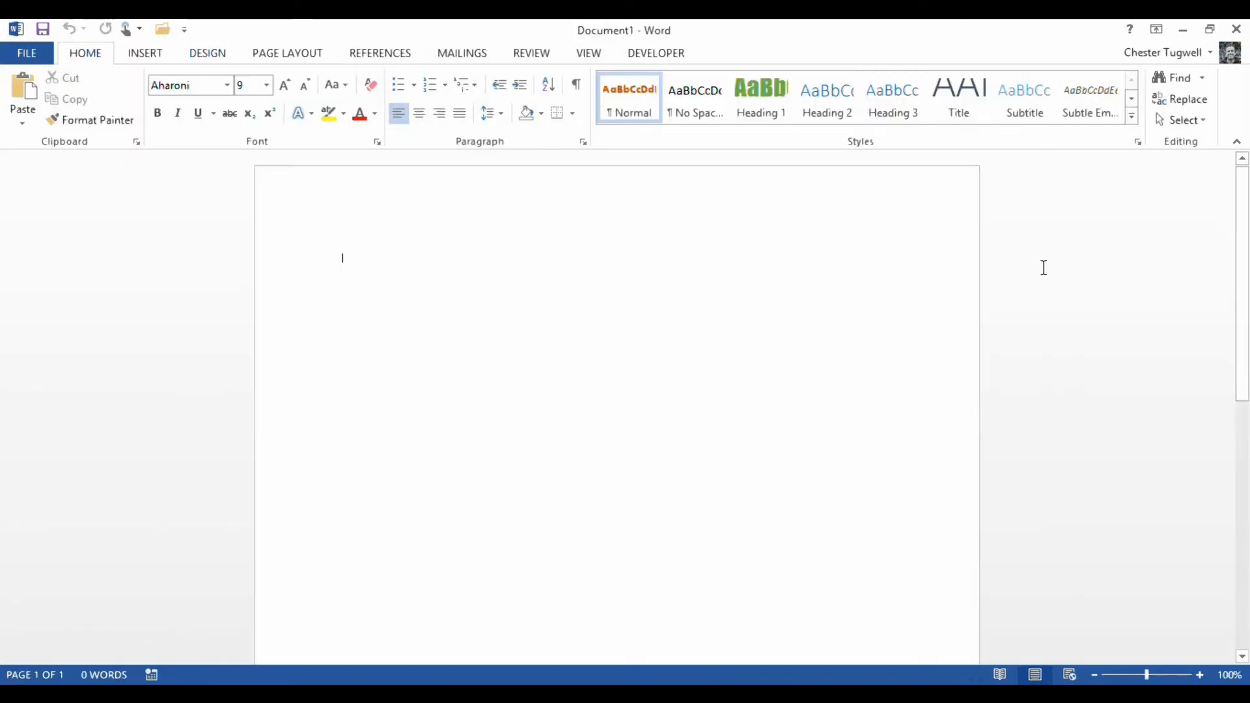
{"action": "mouse_move", "coordinate": [669, 231]}
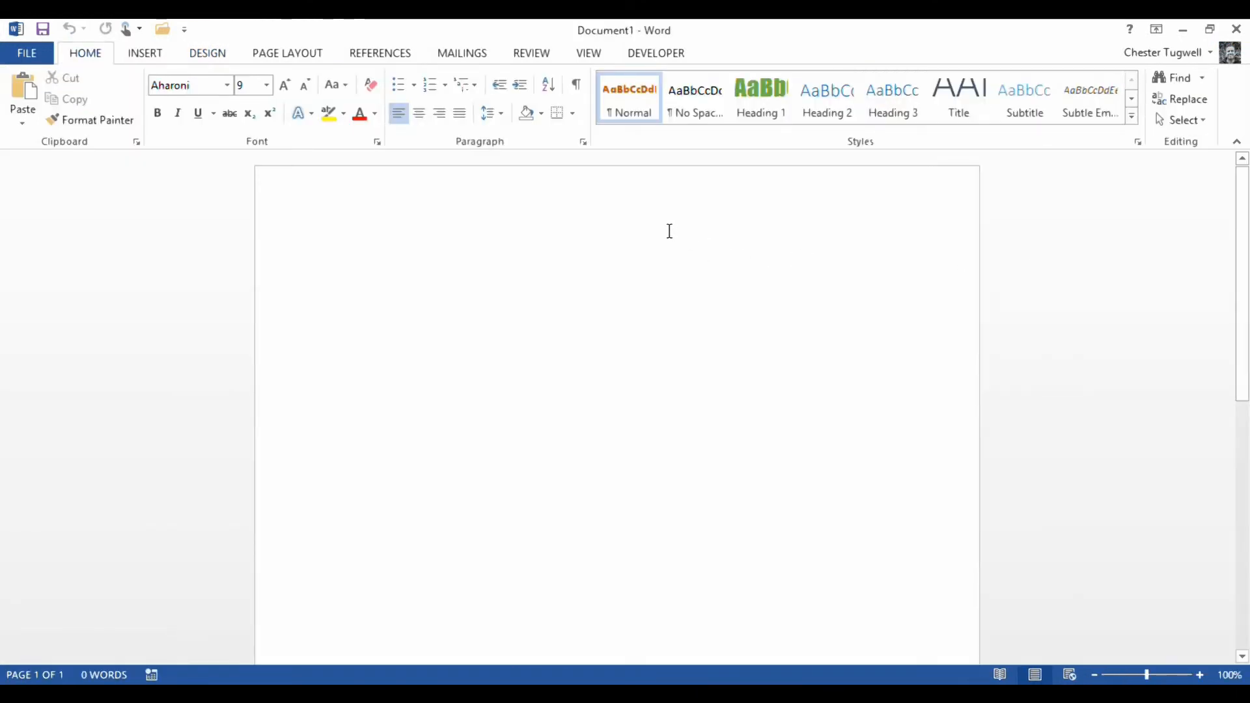
{"action": "mouse_move", "coordinate": [555, 257]}
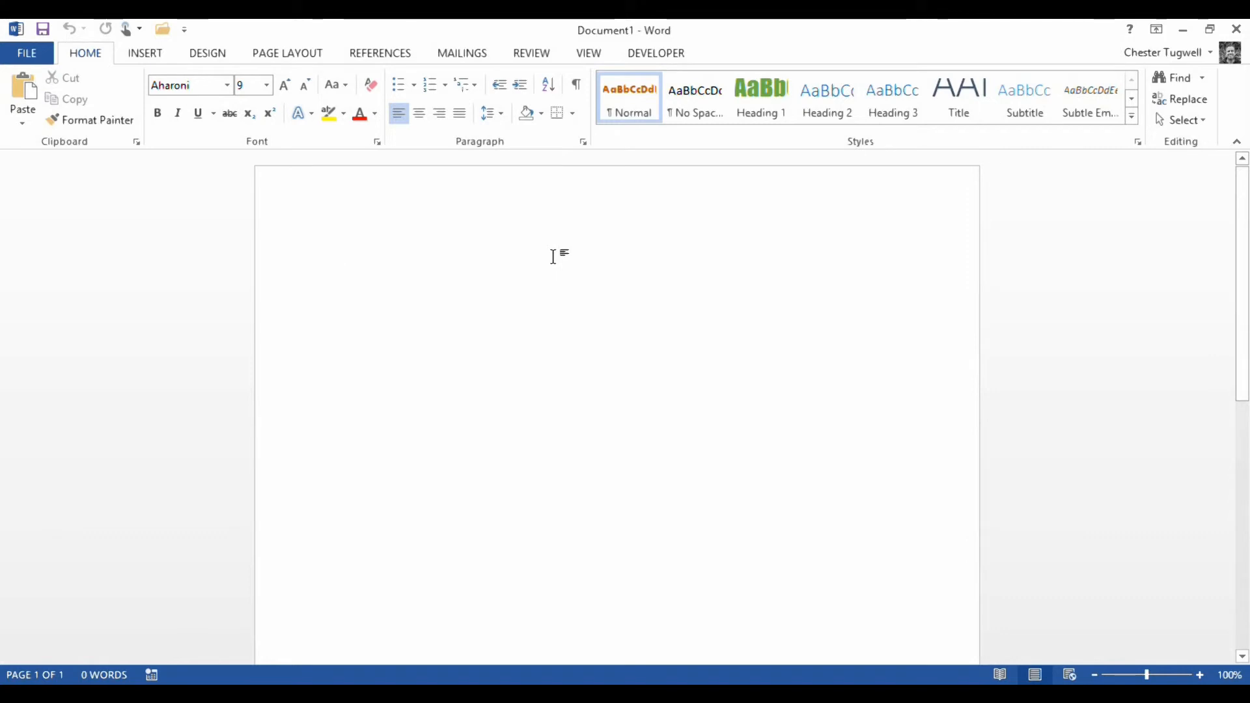
Step: Fill the new document with lines of orange Aharoni filler text
{"action": "type", "text": "dfhsjhsdjhjjhgsjhgjhgfkjh"}
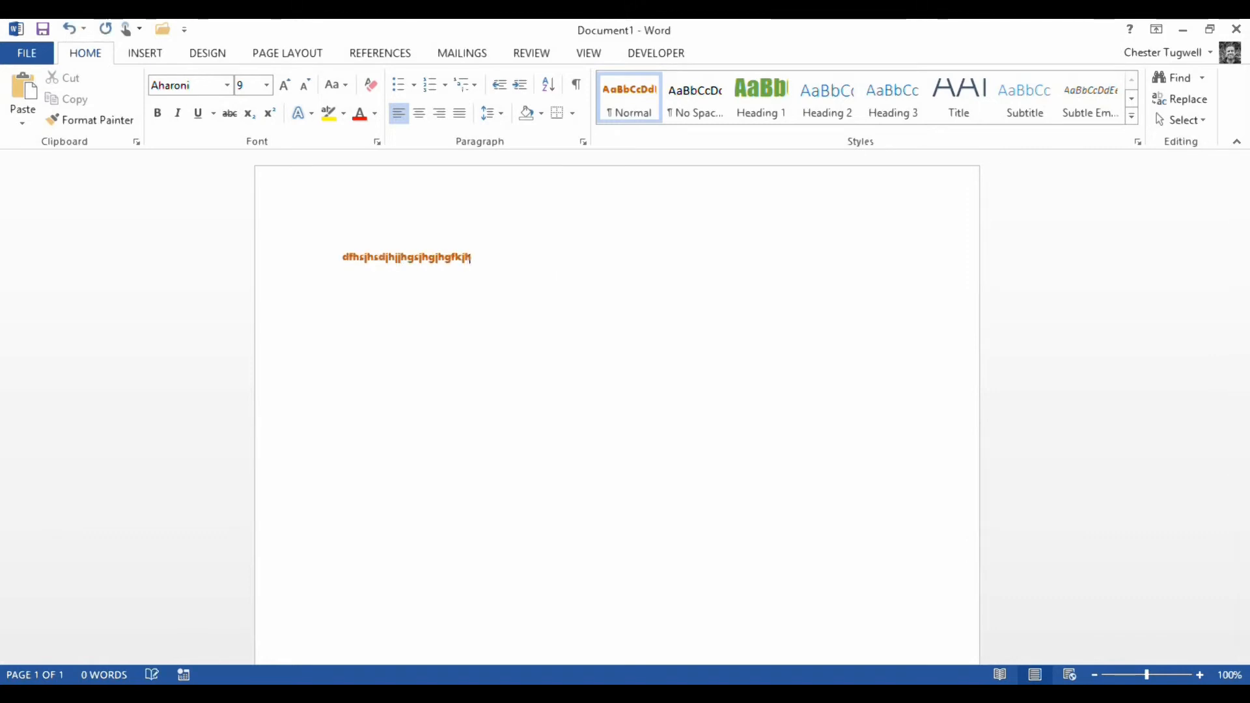
{"action": "type", "text": "dkvjhkjsfhvkjgfkj"}
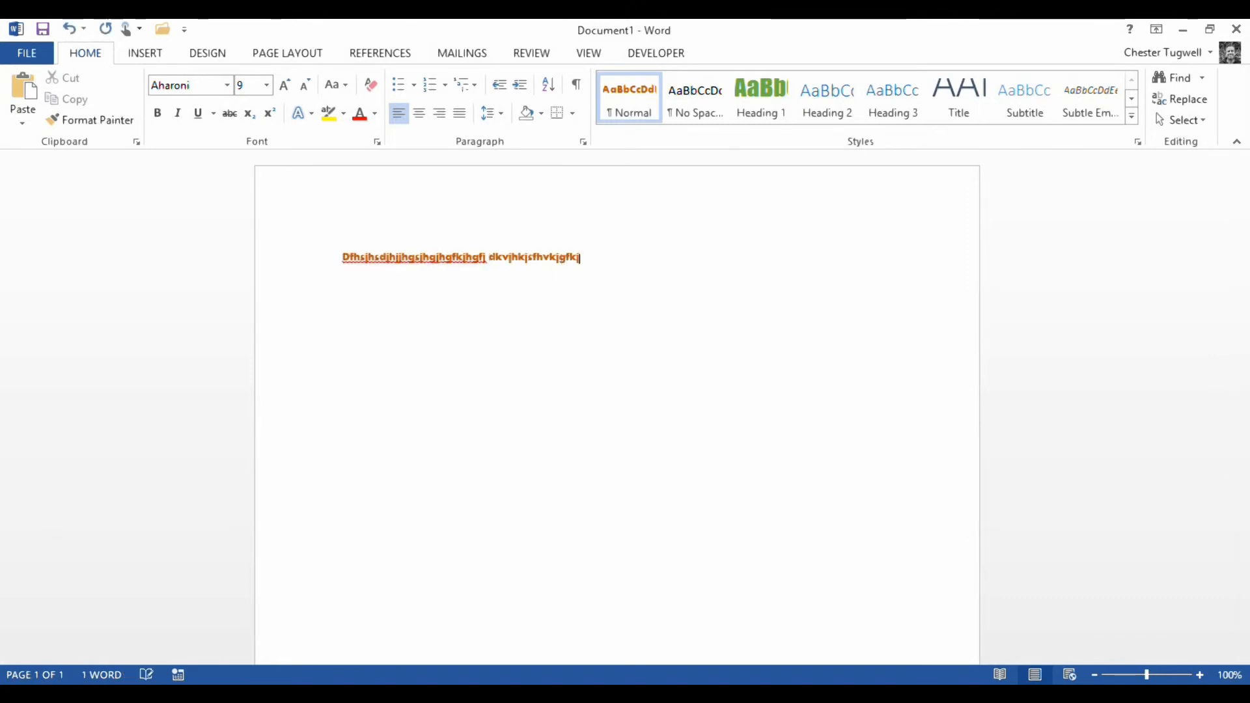
{"action": "type", "text": "ksghkjgsh"}
{"action": "type", "text": "Kjvhghjkfghkjjg"}
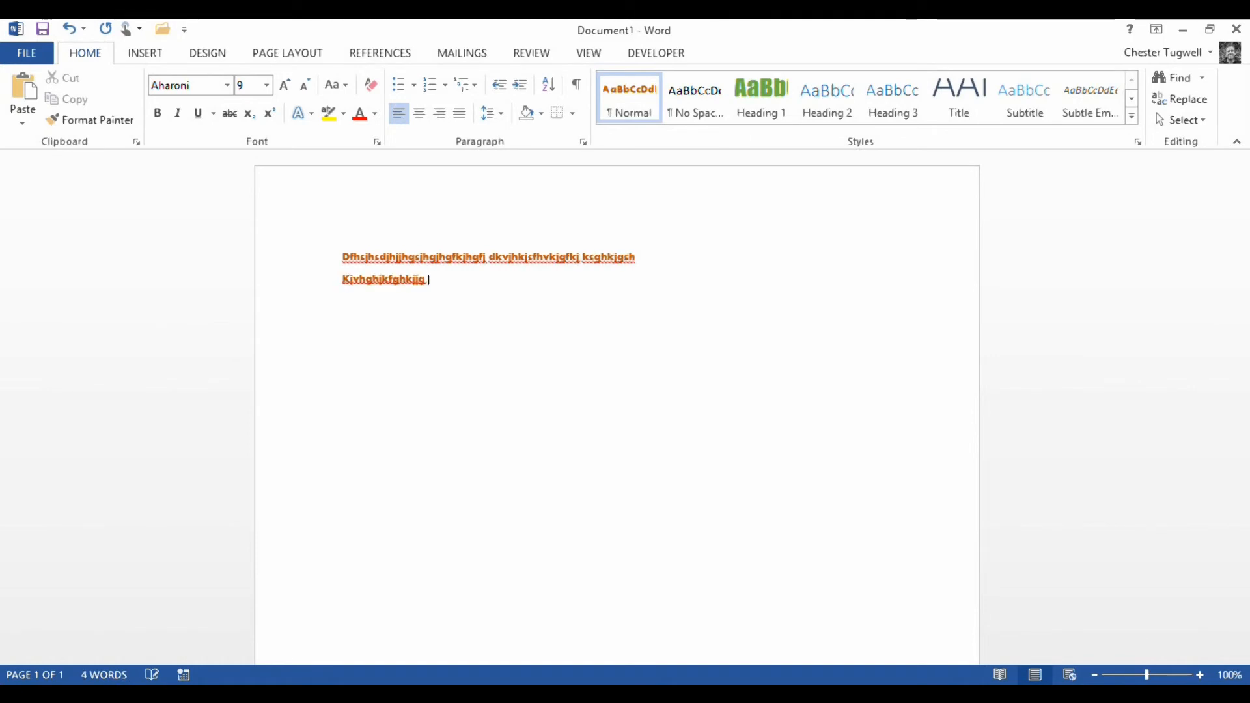
{"action": "type", "text": "fkgf"}
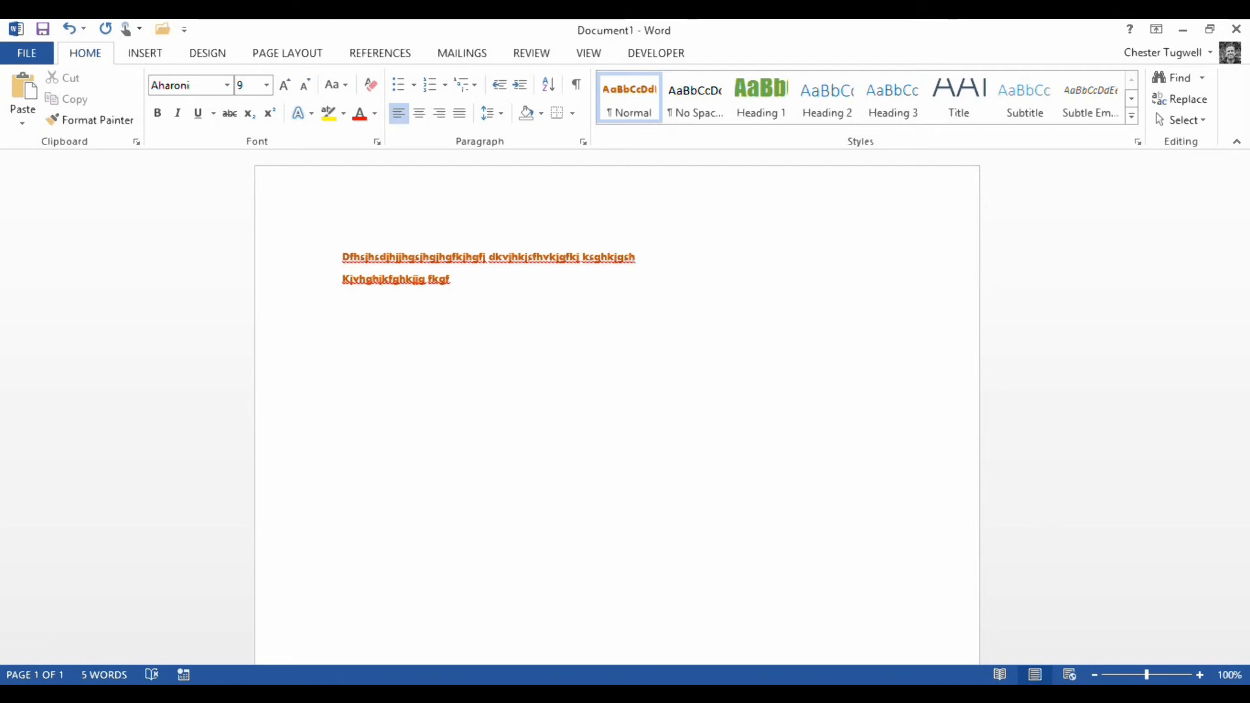
Step: Add the word Heading and make it a green Impact Heading 1
{"action": "type", "text": "Heading"}
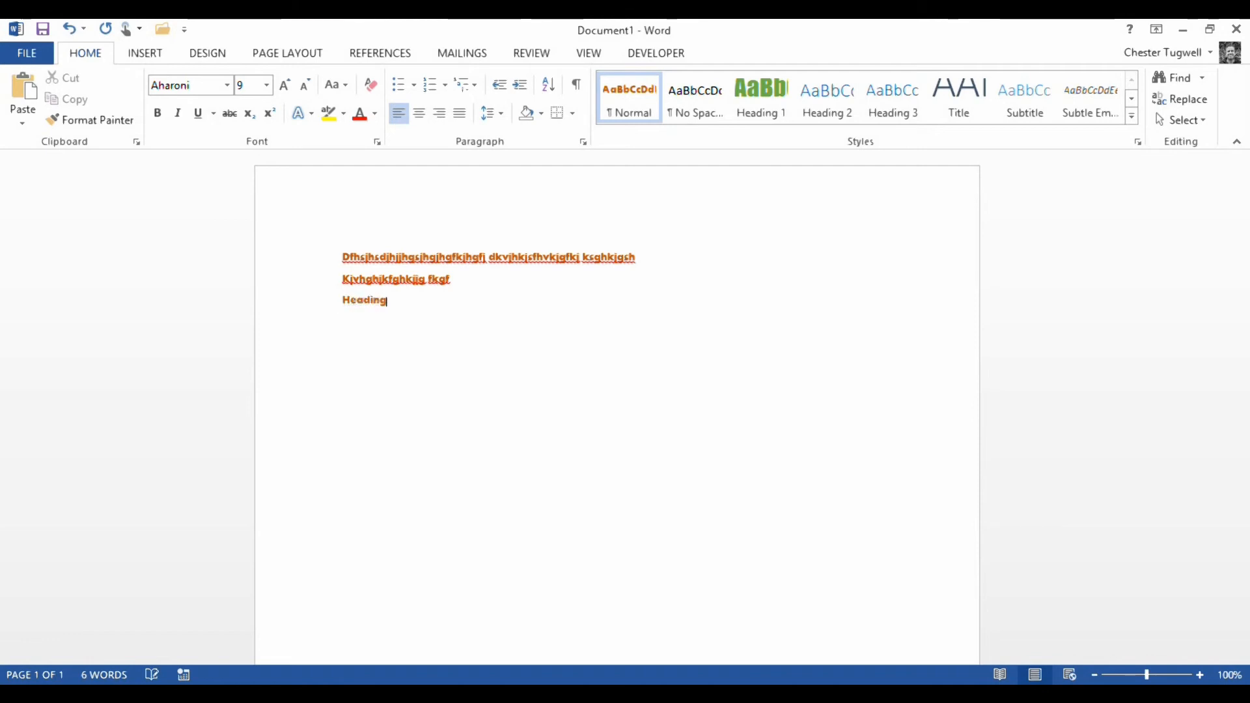
{"action": "left_click", "coordinate": [759, 97]}
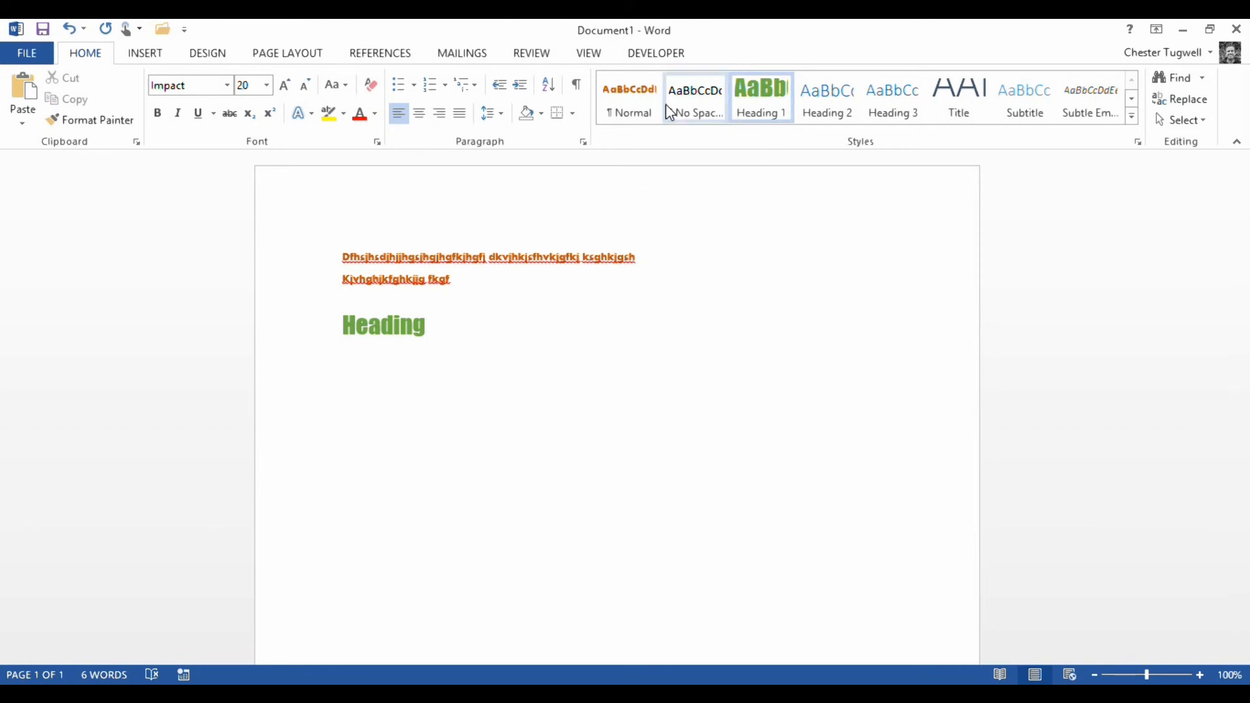
{"action": "left_click", "coordinate": [427, 326]}
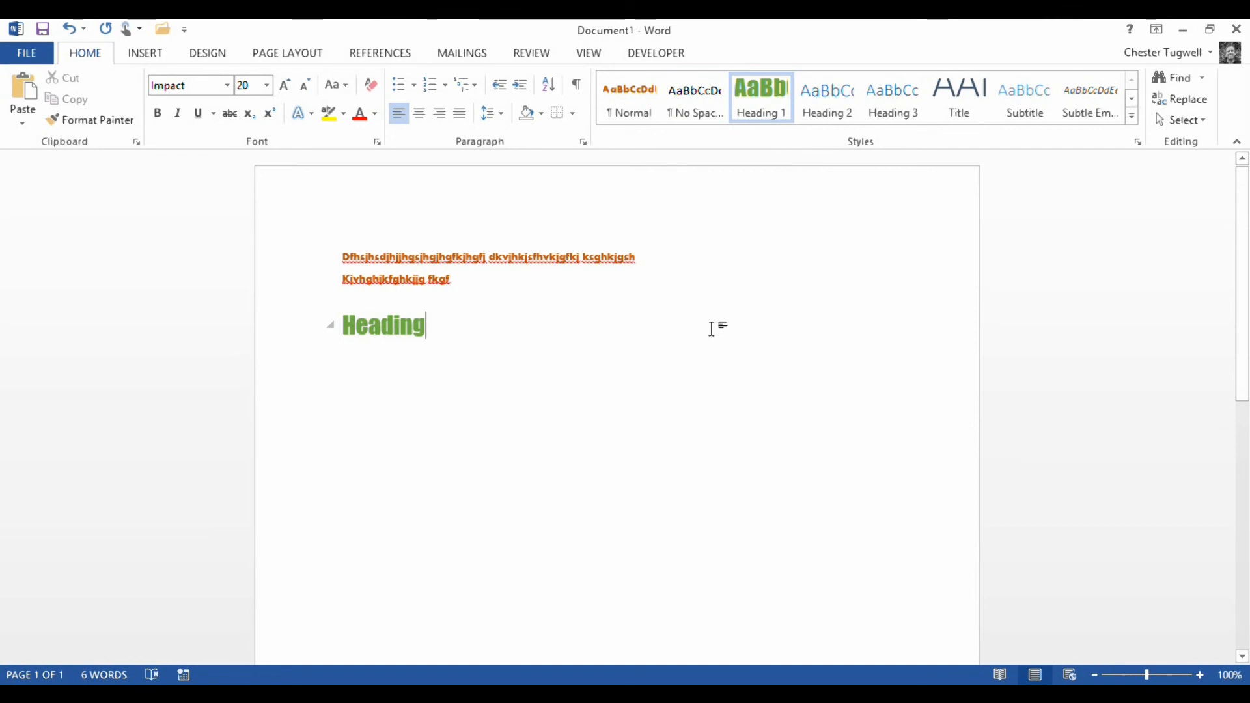